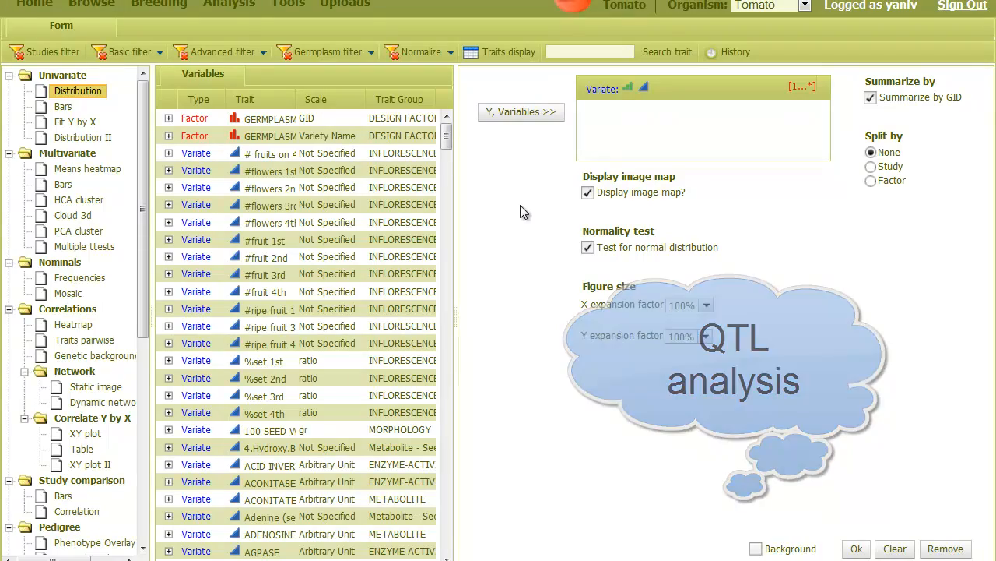
mouse_move(45, 51)
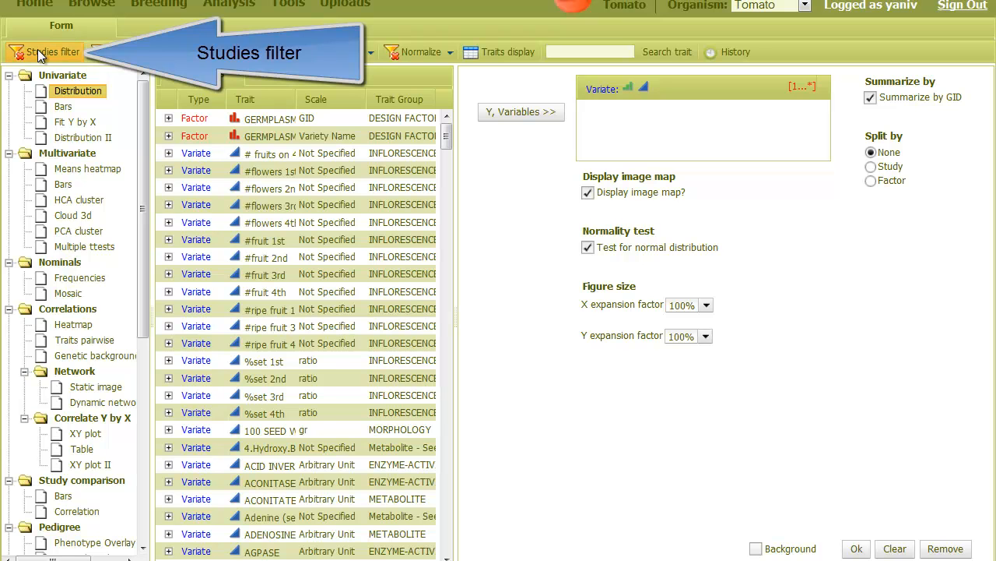
- Filter studies to akko 2000 and M82 ILs markers under M82-pennellii ILs
left_click(52, 51)
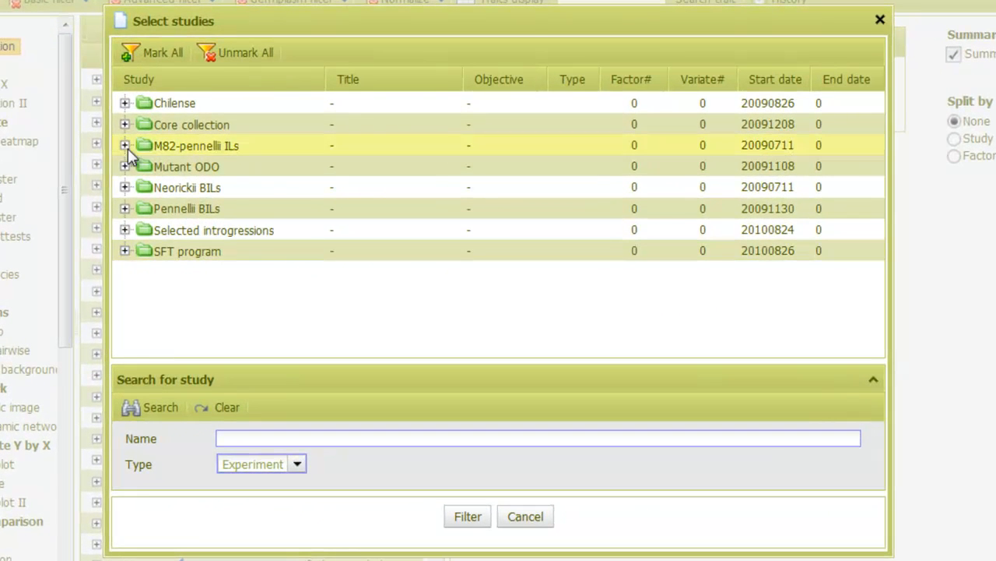
left_click(126, 146)
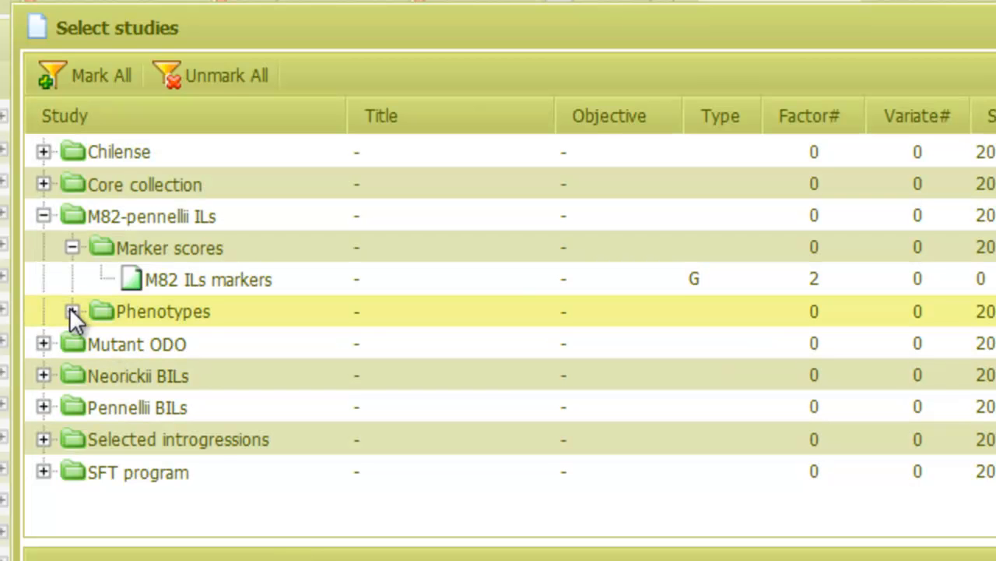
left_click(72, 311)
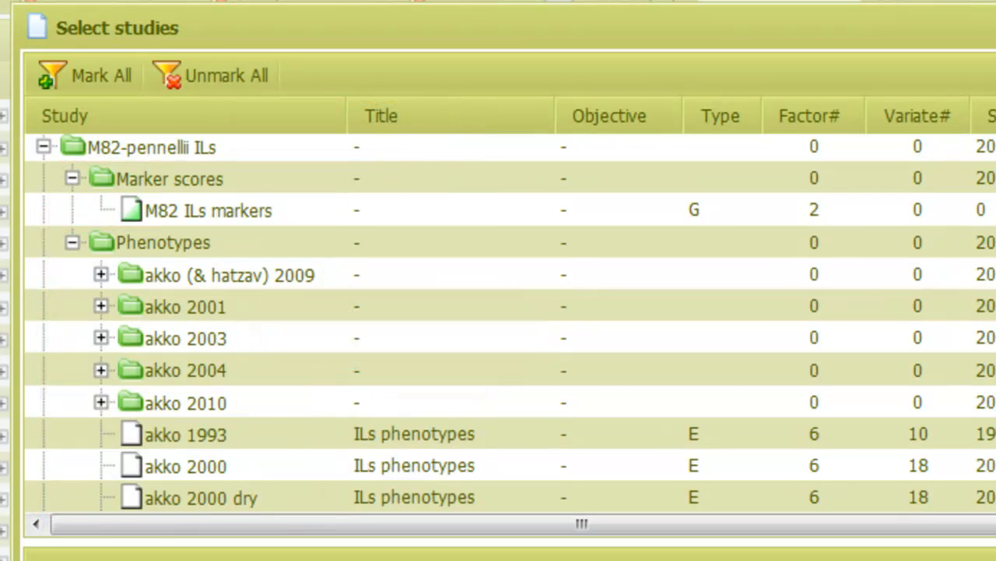
left_click(207, 210)
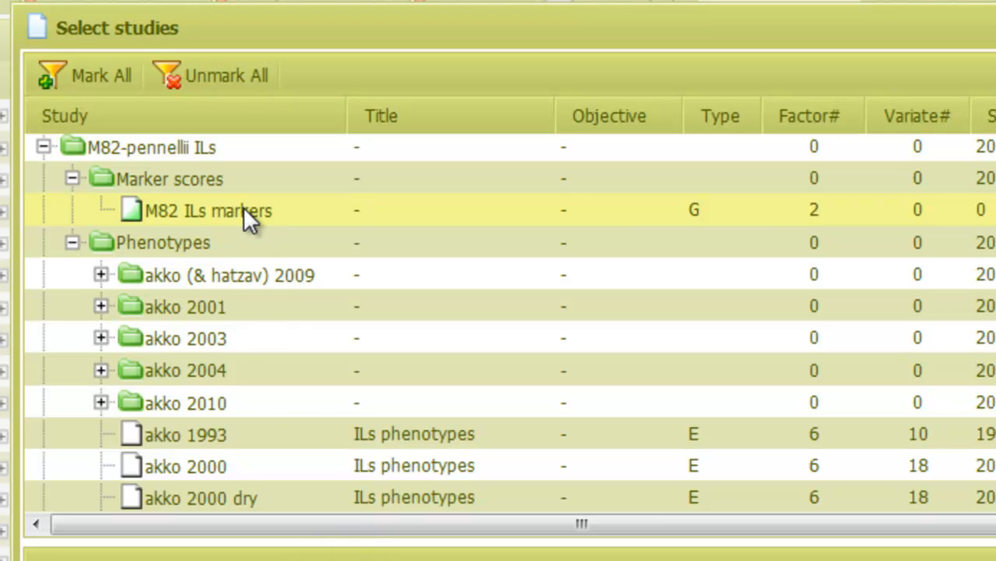
left_click(208, 210)
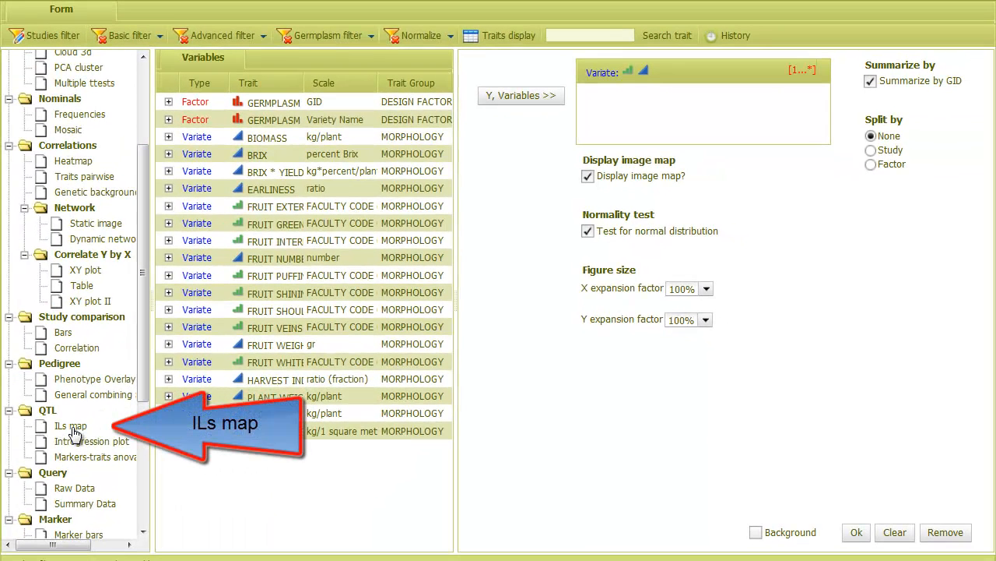
- Run an ILs map analysis of TOTAL YIELD on the M82-pennellii ILs map
left_click(71, 425)
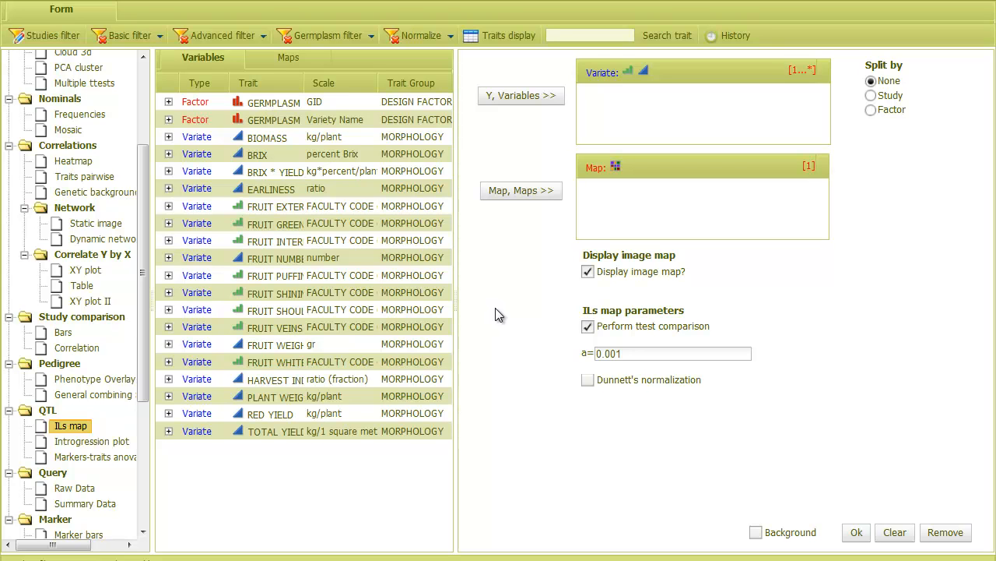
mouse_move(484, 322)
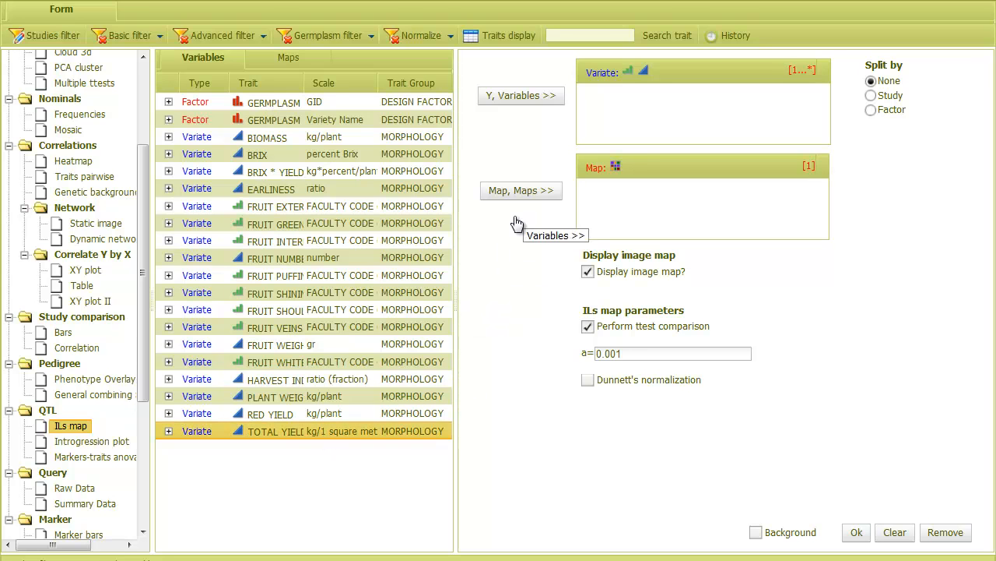
left_click(521, 95)
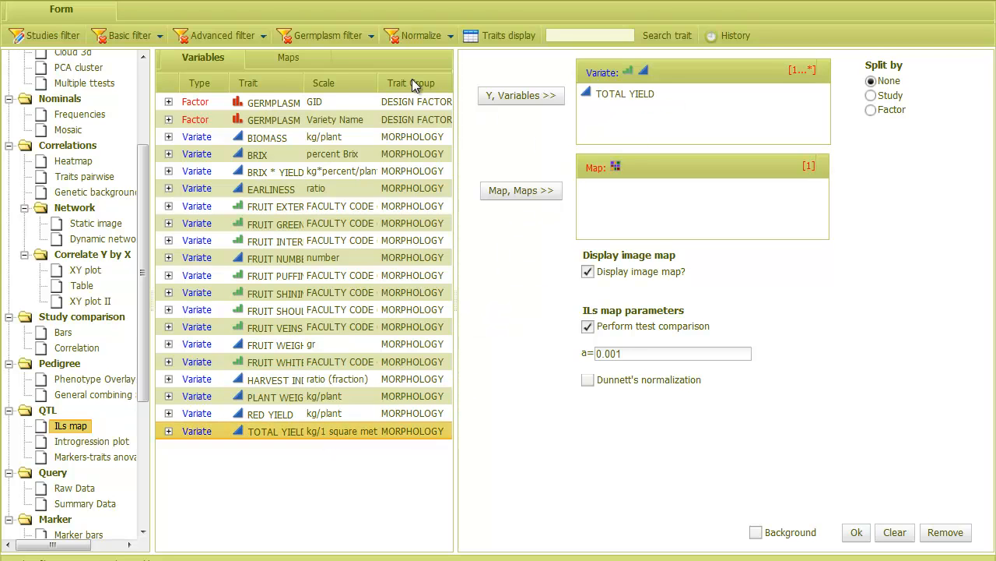
left_click(288, 57)
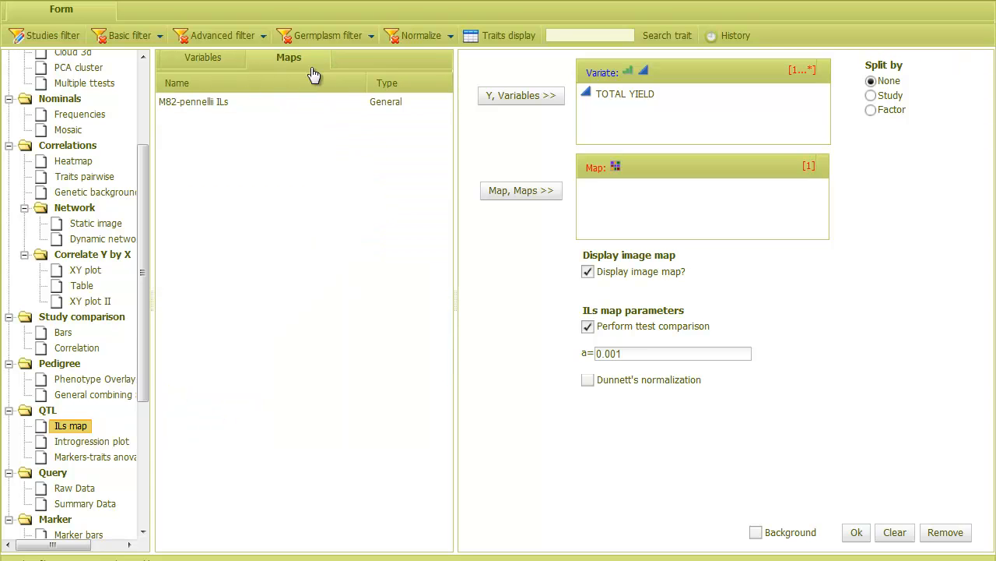
mouse_move(498, 138)
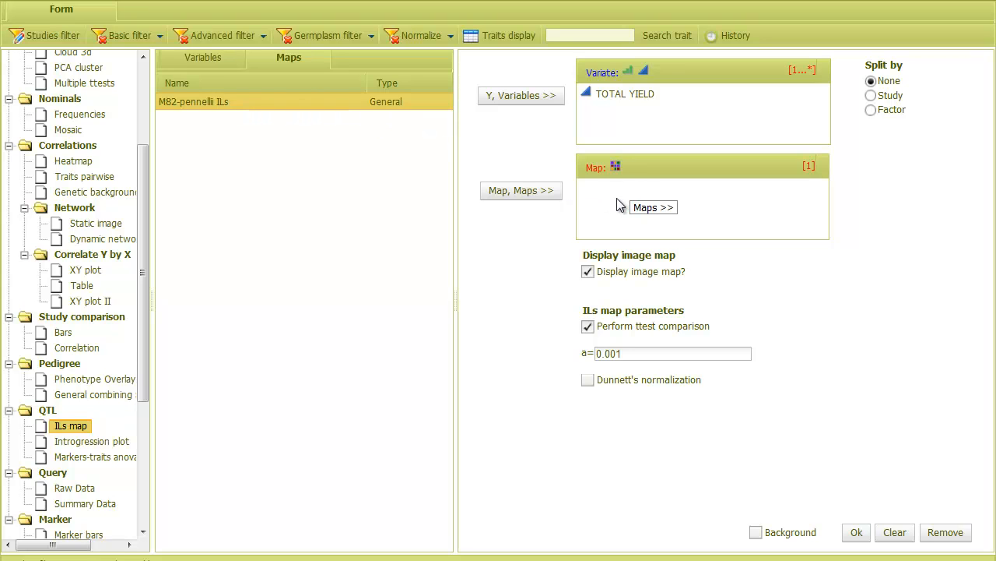
left_click(653, 206)
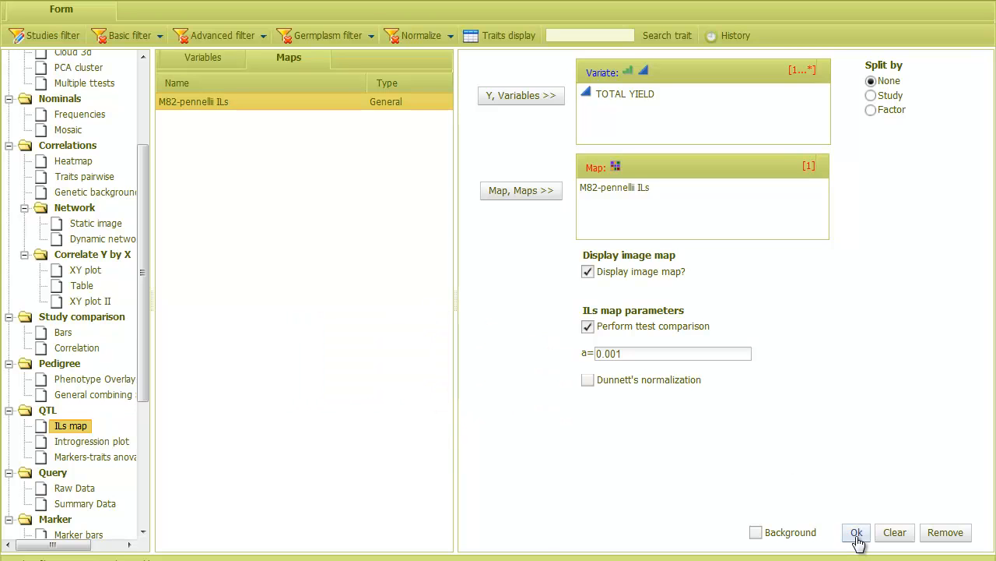
left_click(857, 533)
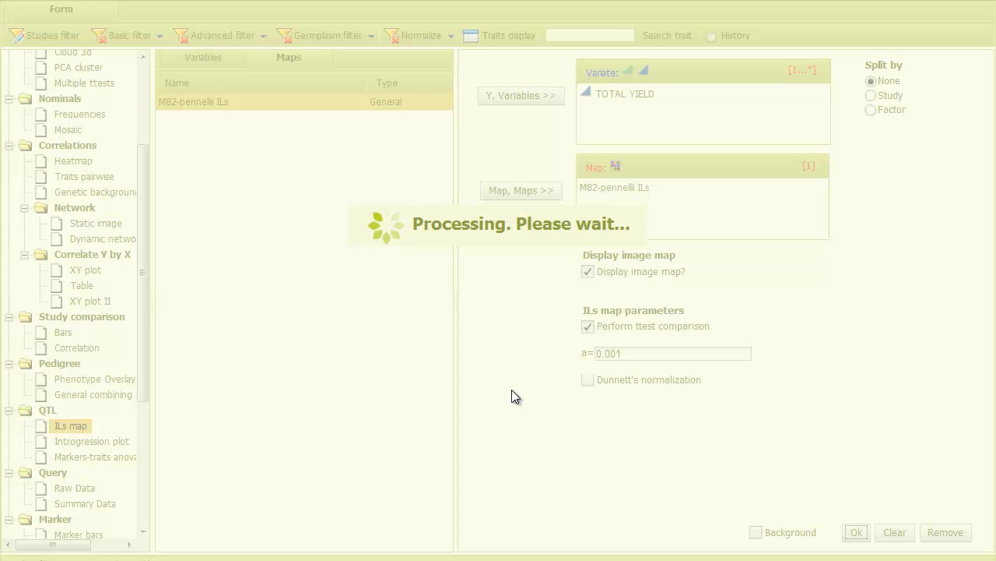
left_click(855, 532)
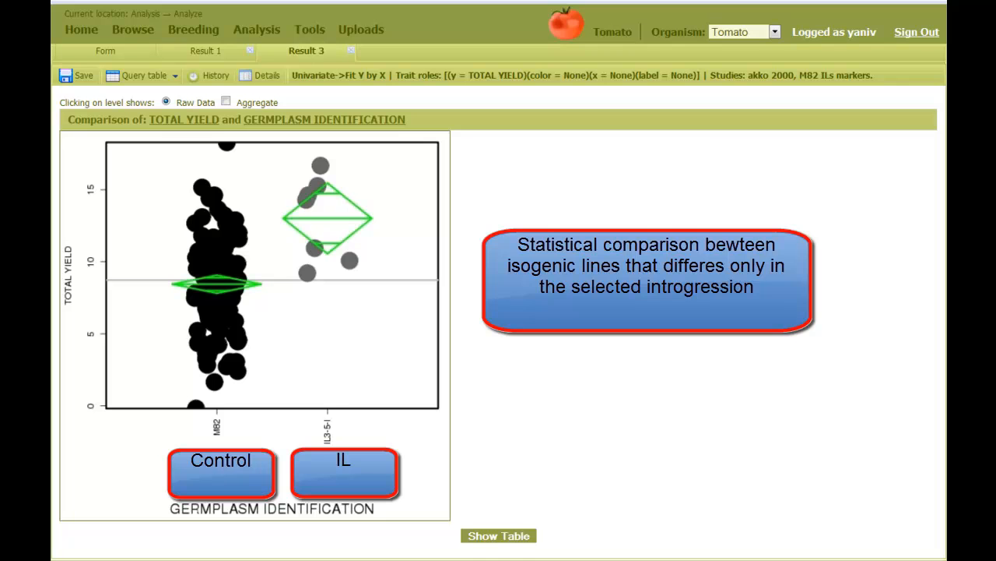
mouse_move(552, 361)
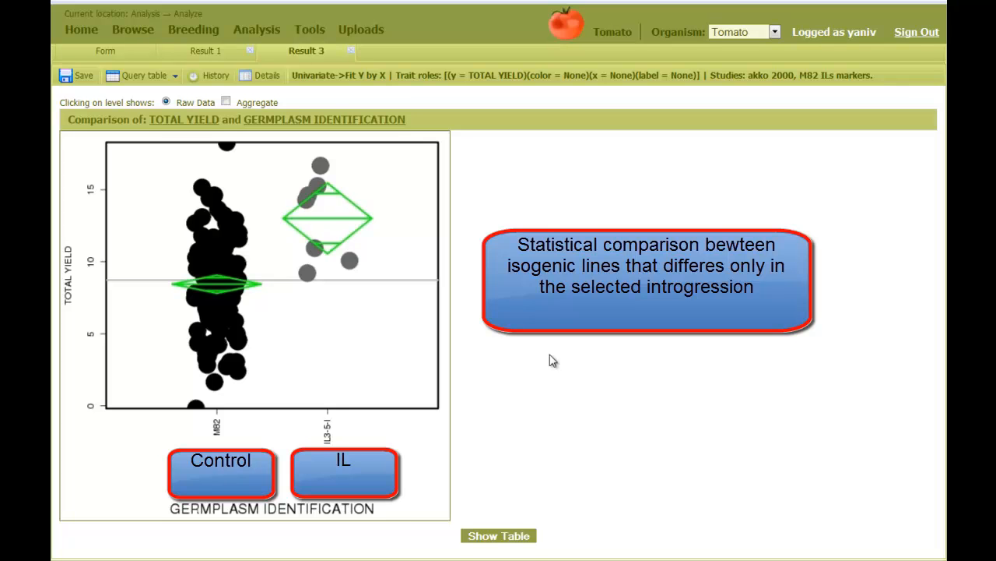
left_click(499, 535)
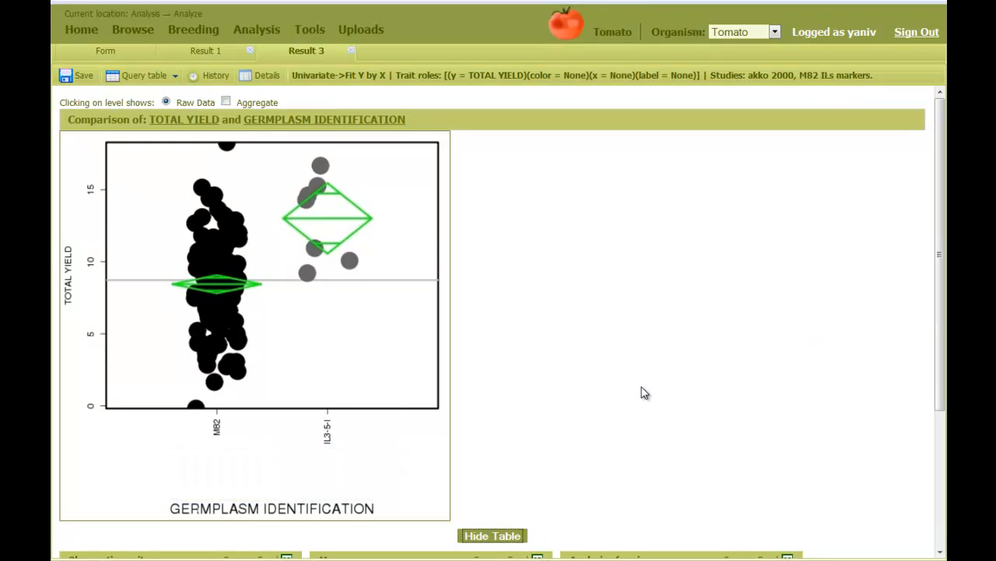
scroll("down", 3)
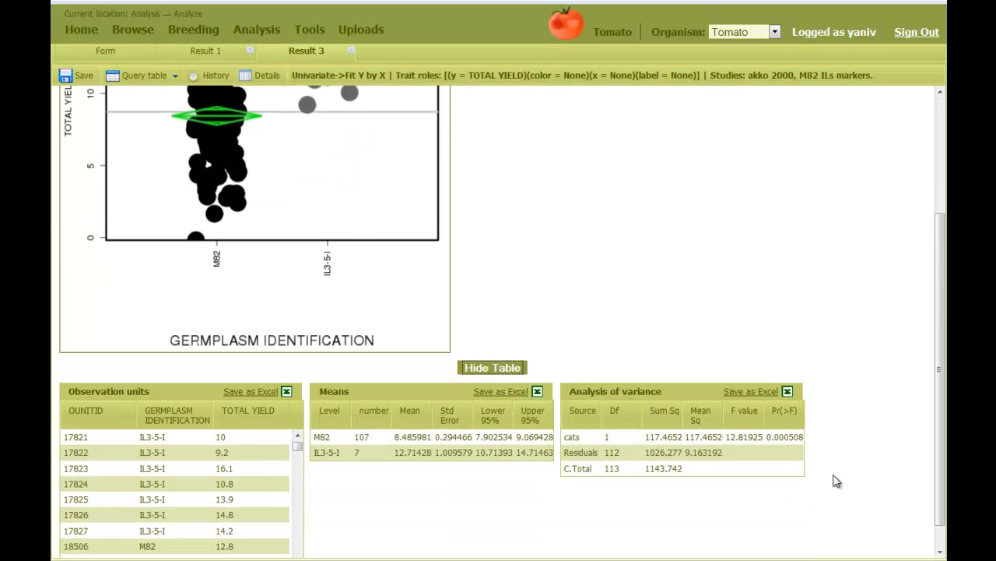
mouse_move(785, 436)
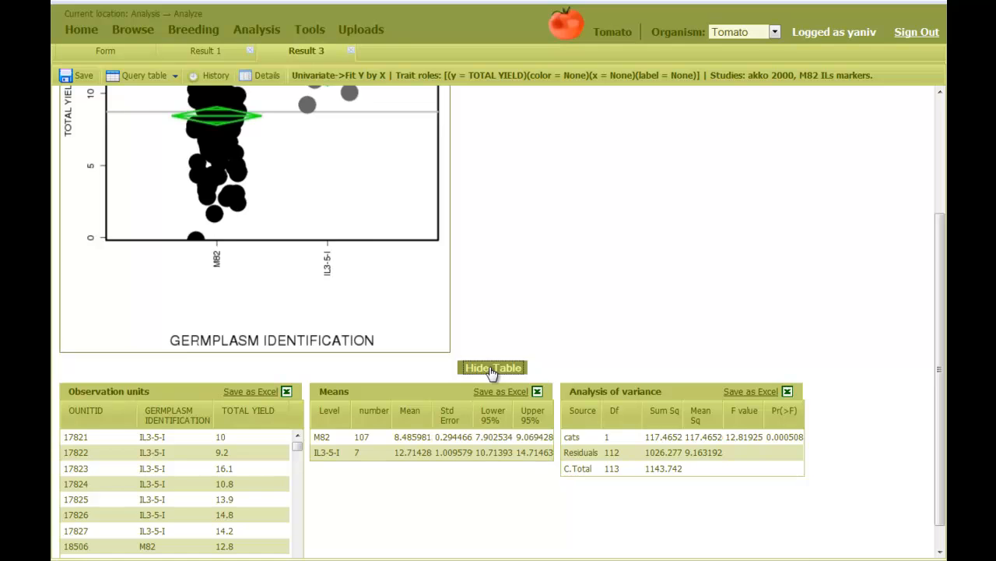
left_click(492, 367)
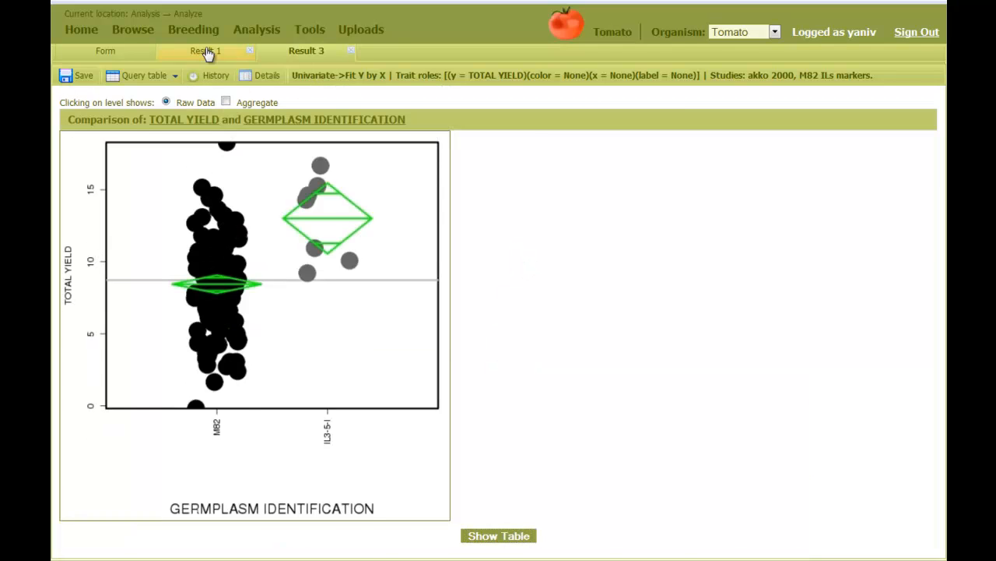
- Revisit the ILs map result to compare lines, then return to the analysis form
left_click(205, 50)
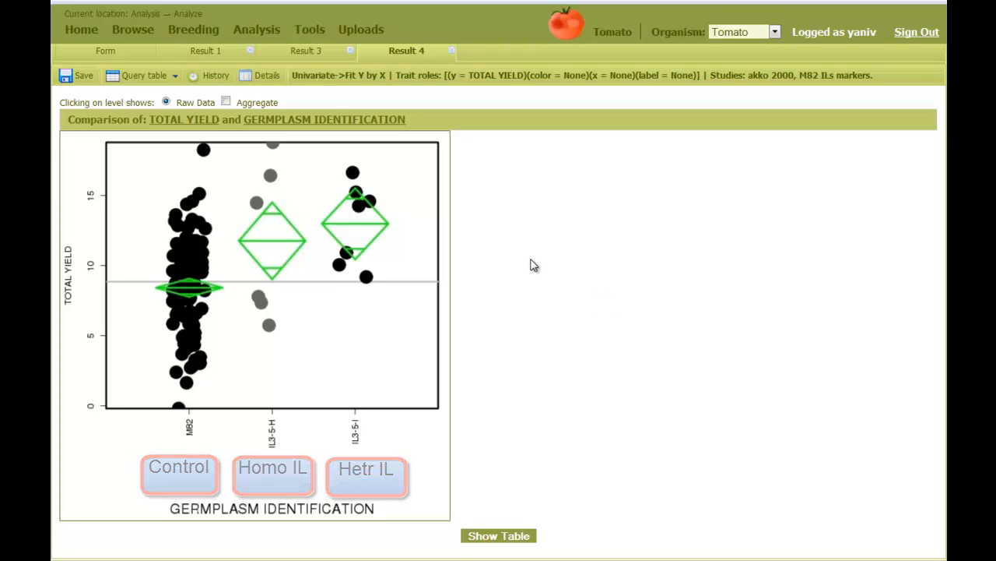
left_click(205, 51)
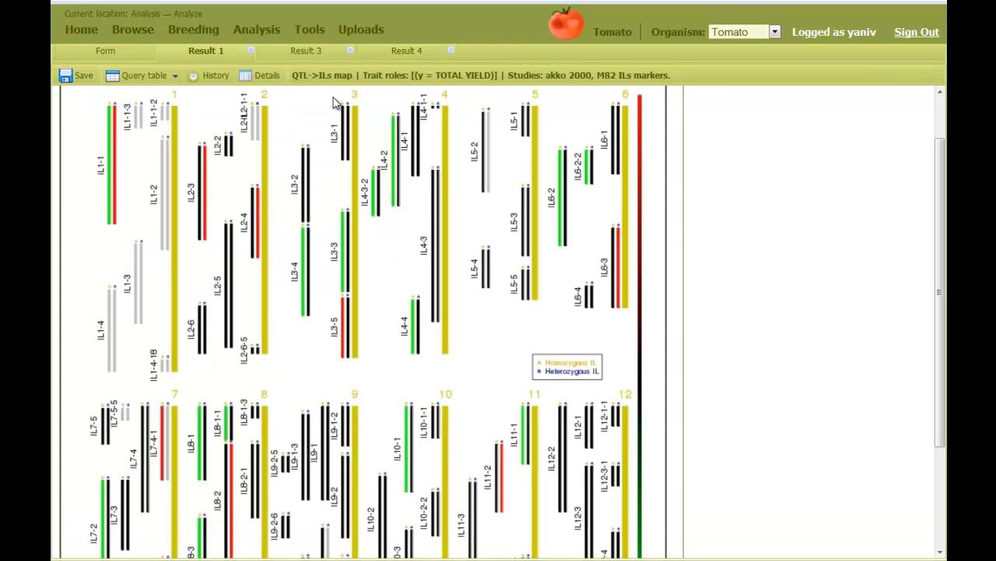
mouse_move(357, 279)
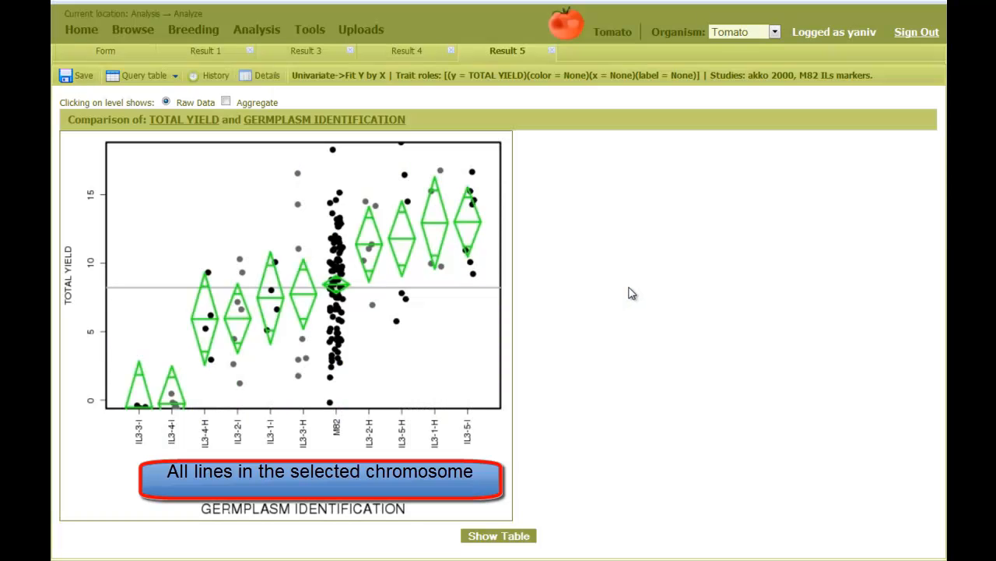
left_click(105, 51)
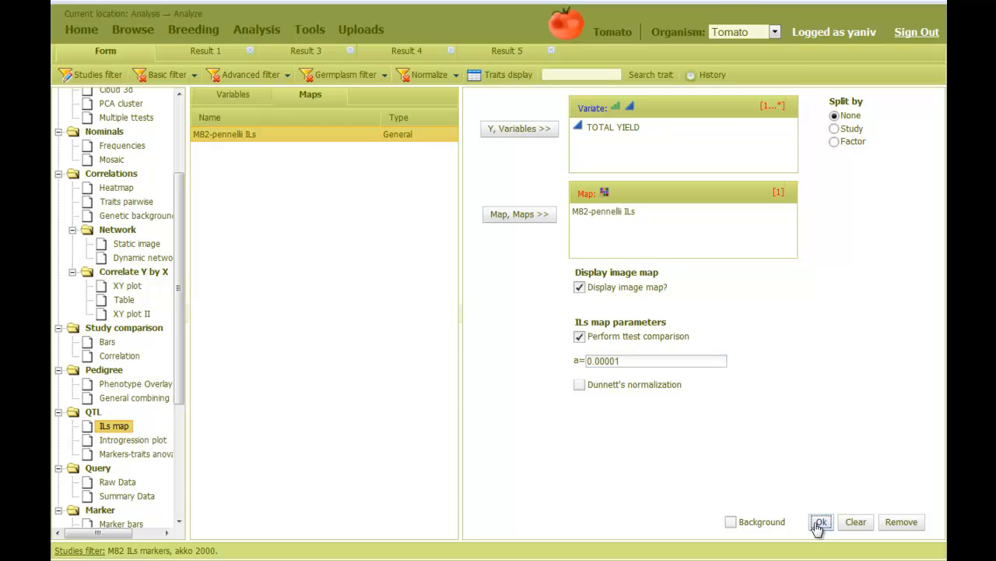
- Rerun the TOTAL YIELD ILs map at the stricter 0.00001 threshold
left_click(821, 522)
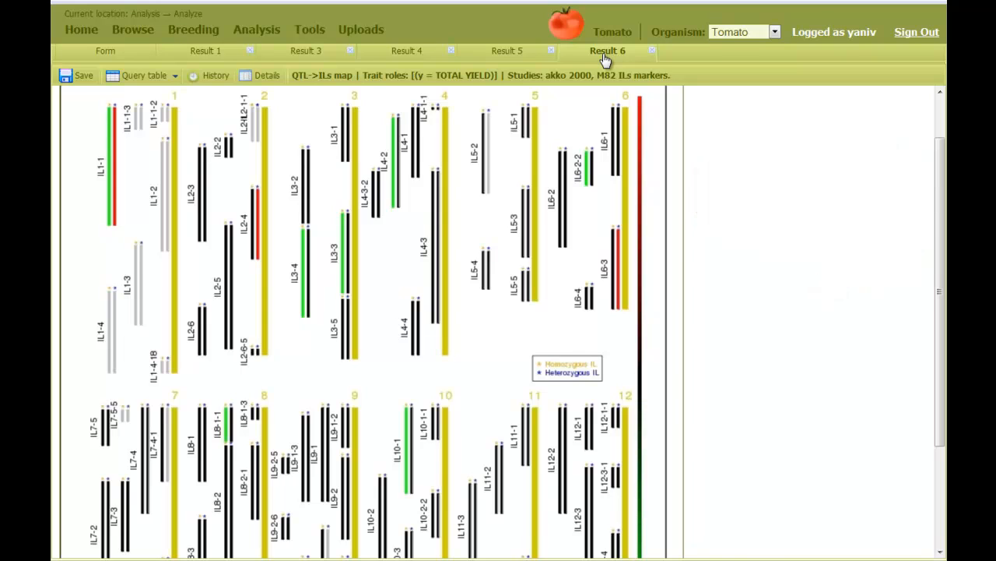
left_click(105, 51)
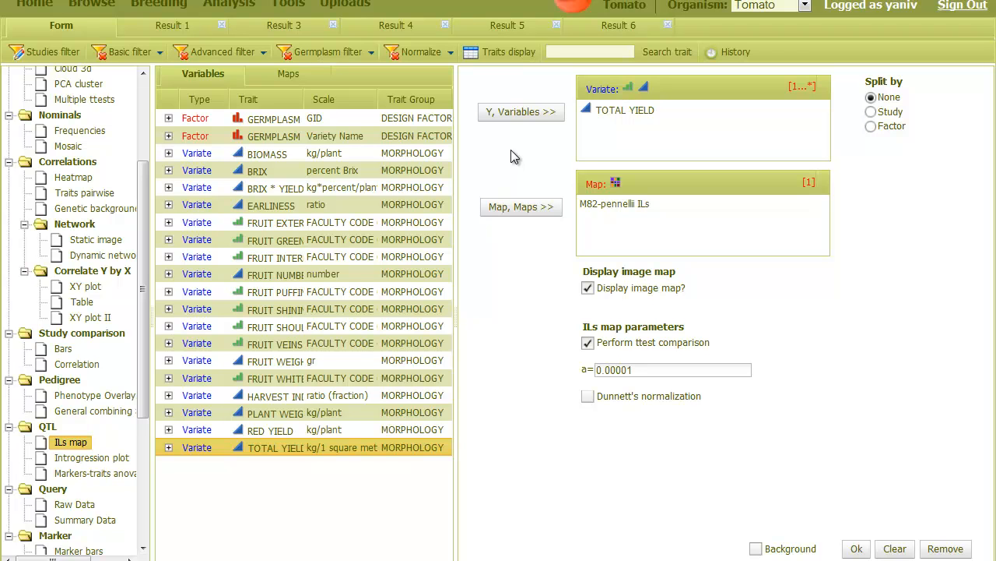
mouse_move(519, 147)
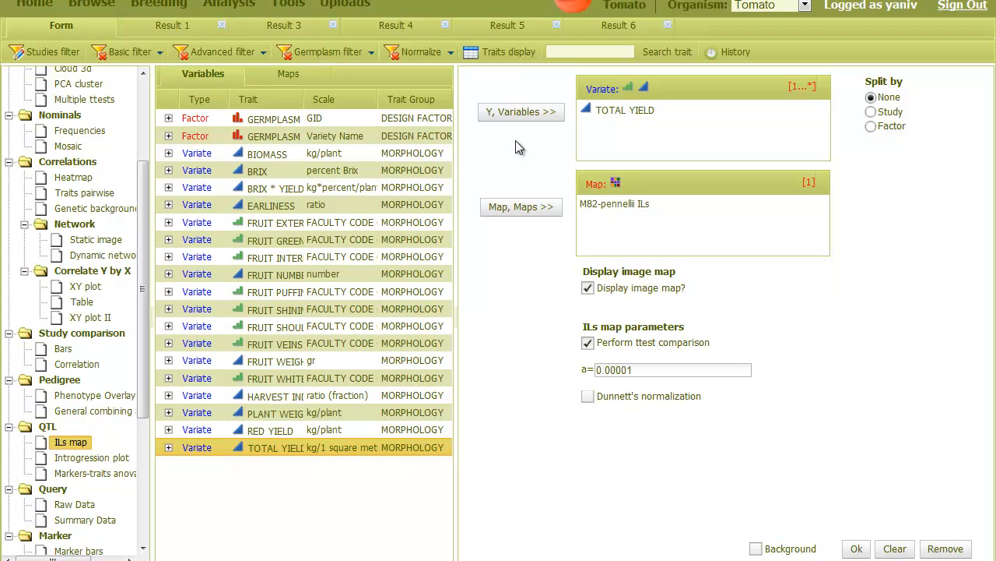
- Apply a new study filter and rerun the TOTAL YIELD ILs map analysis
left_click(52, 52)
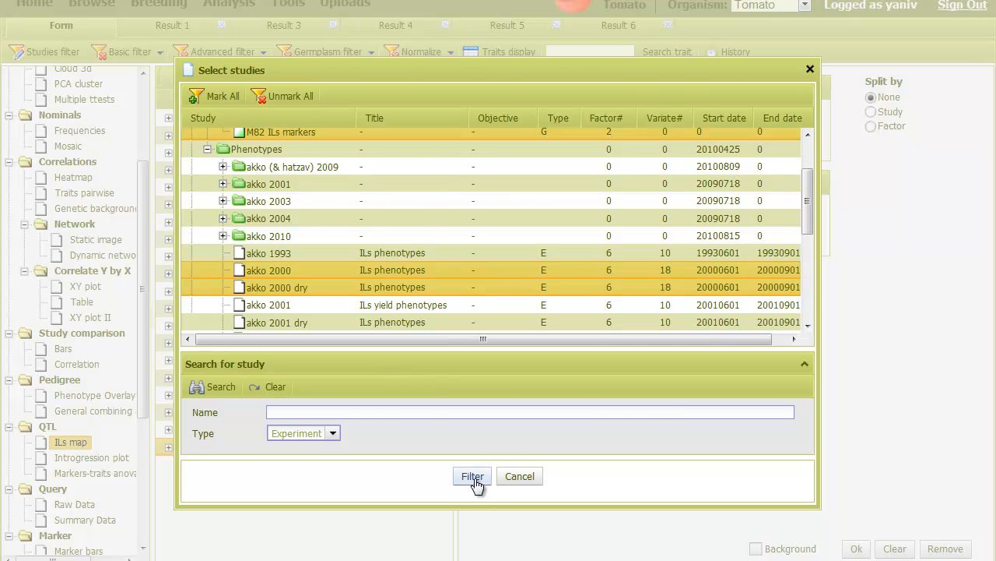
left_click(472, 476)
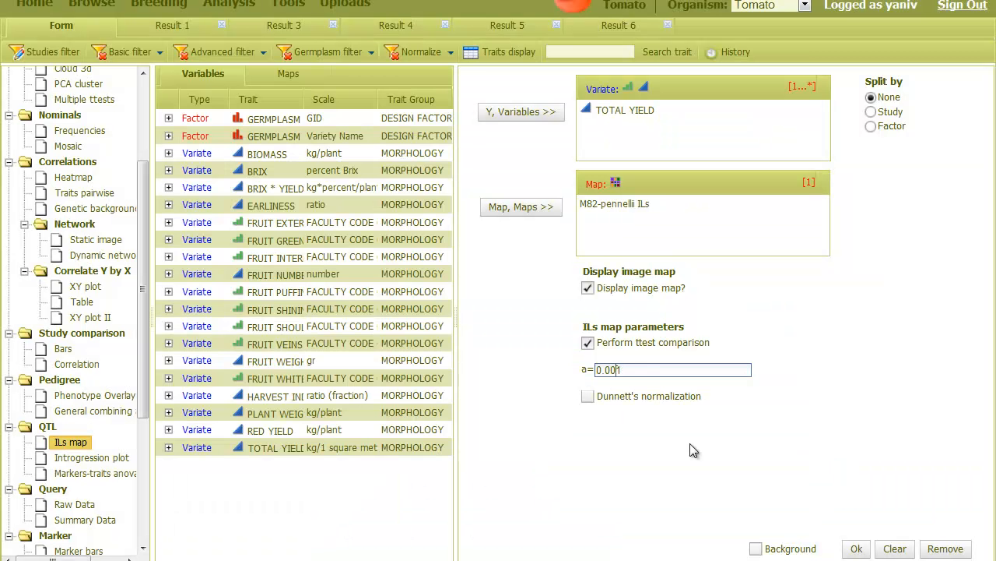
left_click(857, 548)
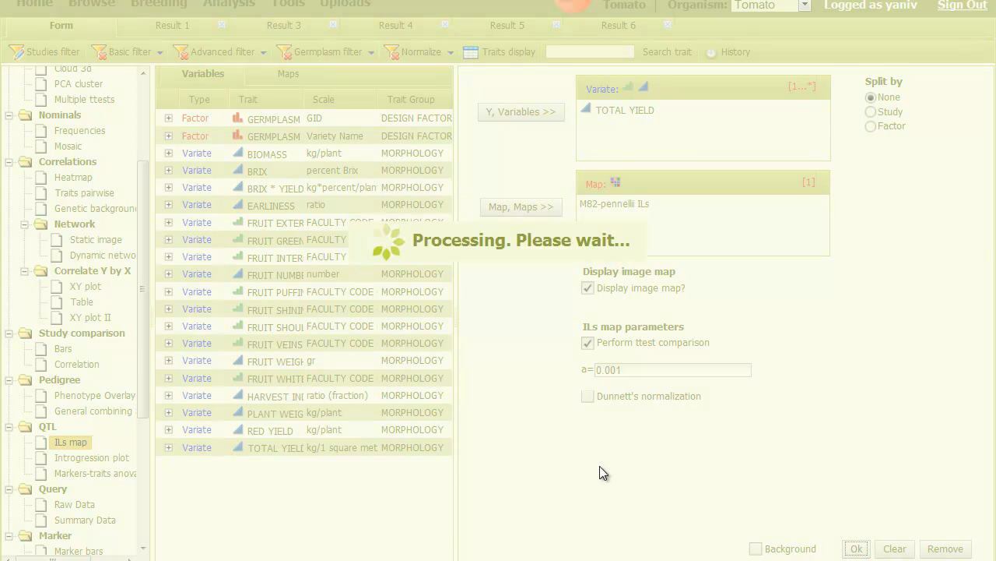
left_click(856, 548)
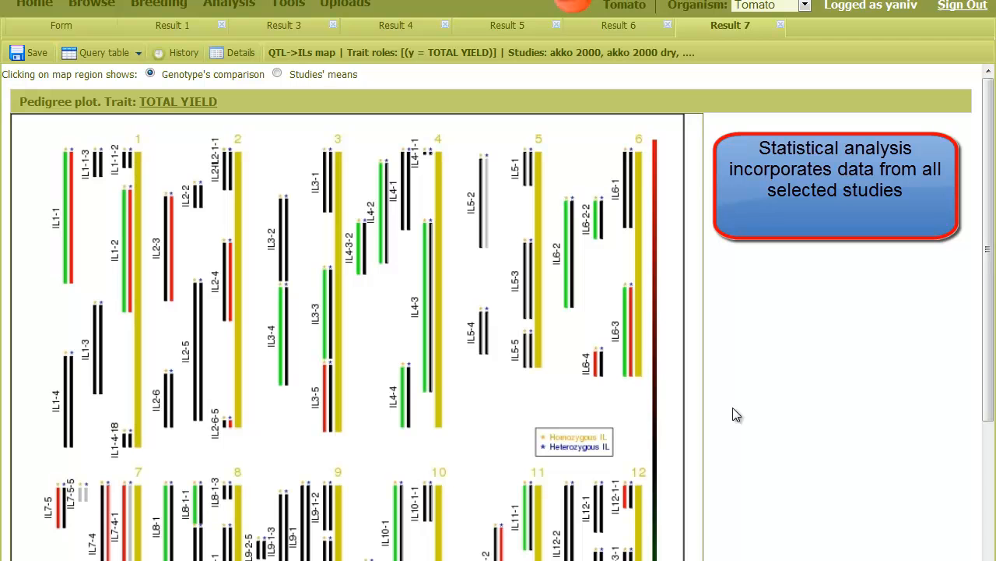
mouse_move(741, 408)
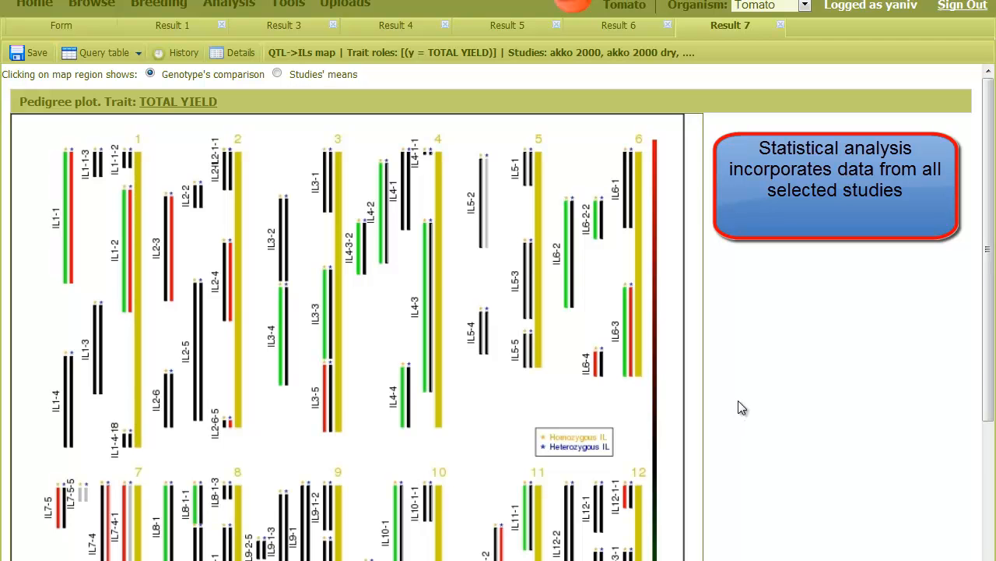
- Switch map-region clicks to show studies' means on the combined TOTAL YIELD map
scroll("up", 3)
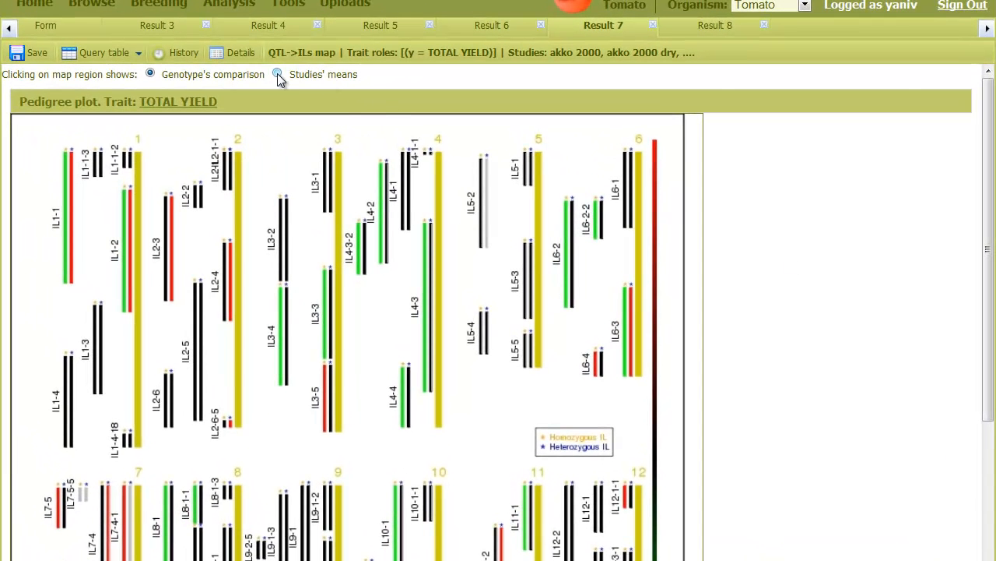
left_click(277, 74)
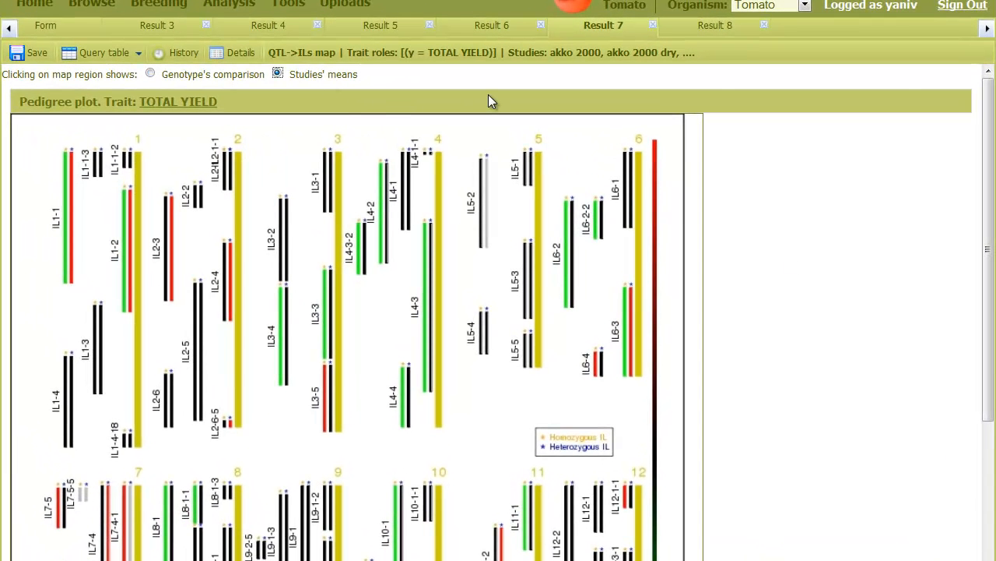
mouse_move(370, 218)
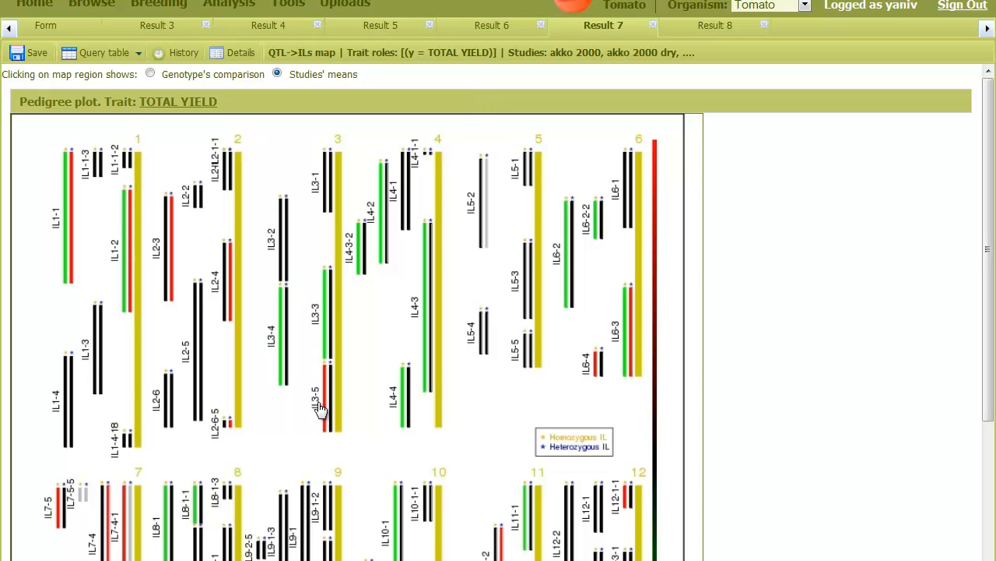
mouse_move(656, 283)
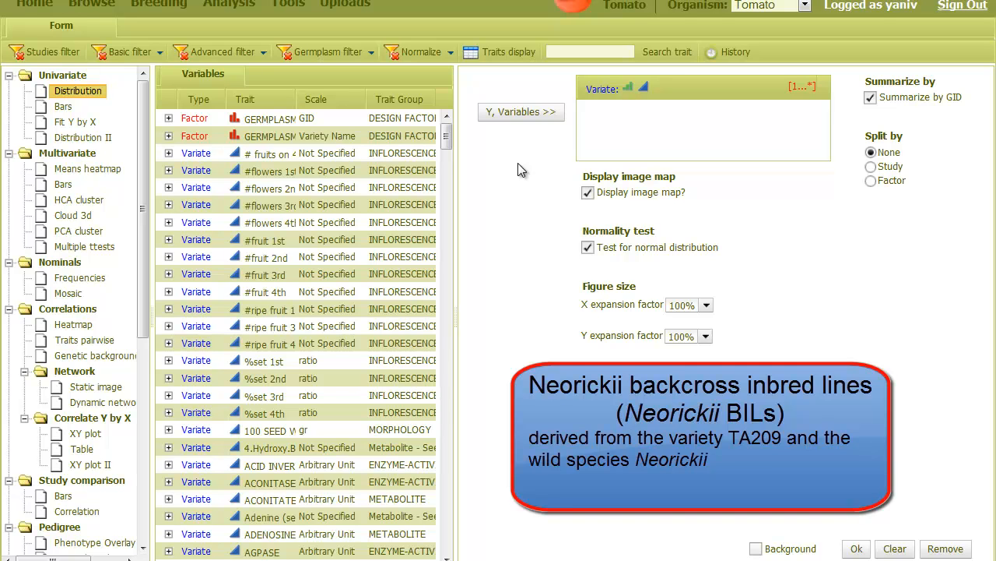
mouse_move(548, 175)
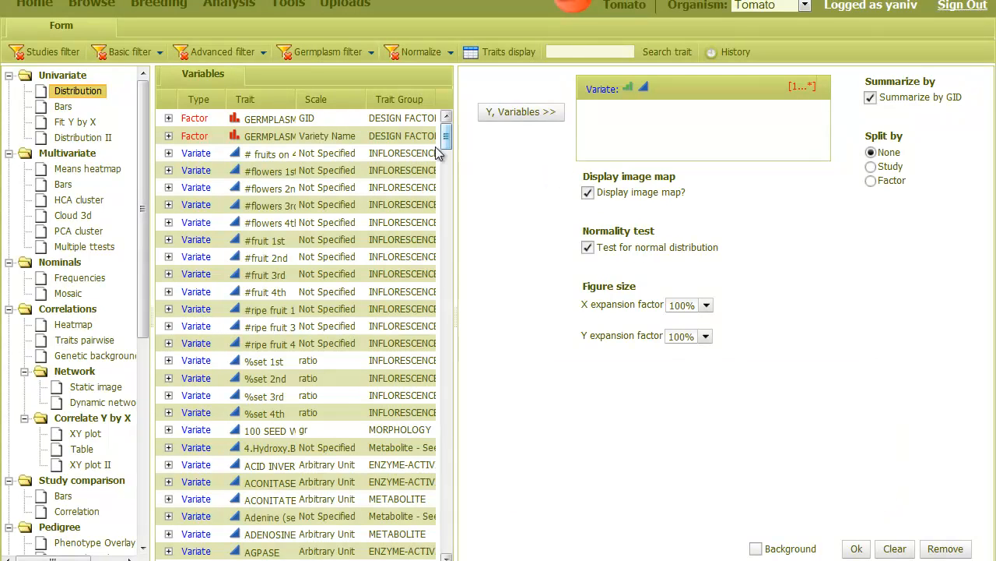
- Filter studies to akko 2008 markers and akko 2008 NEO under Neorickii BILs
left_click(45, 52)
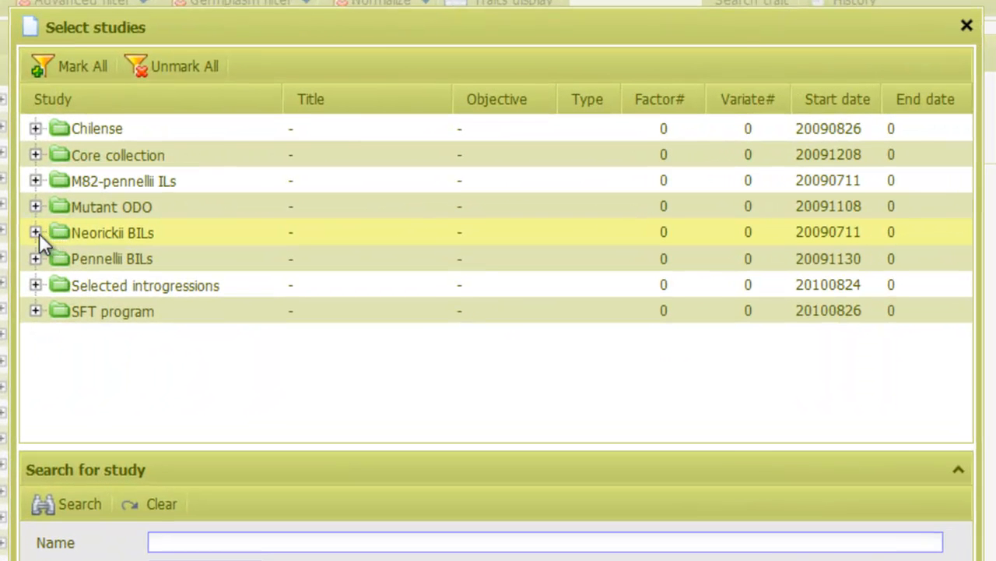
left_click(36, 233)
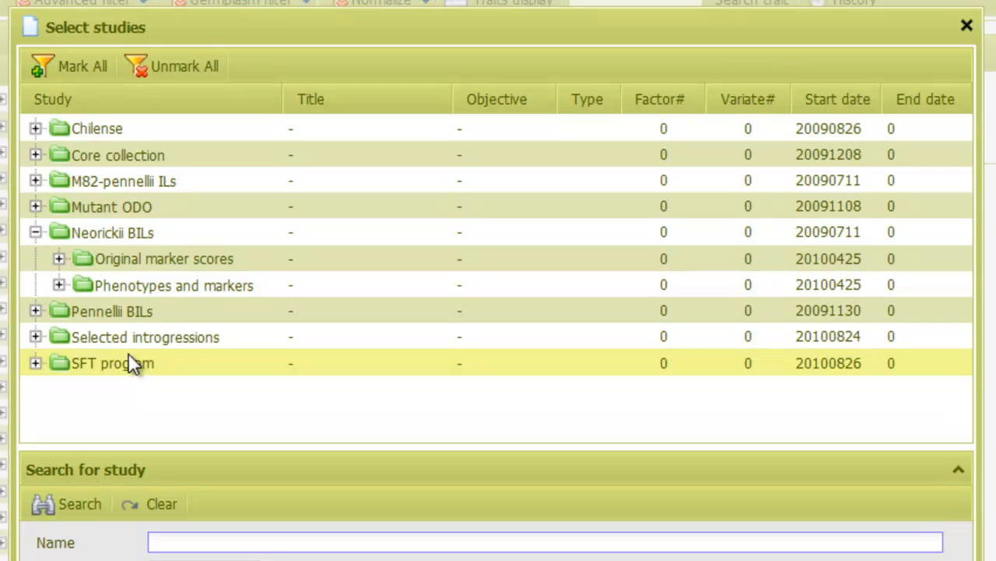
left_click(59, 285)
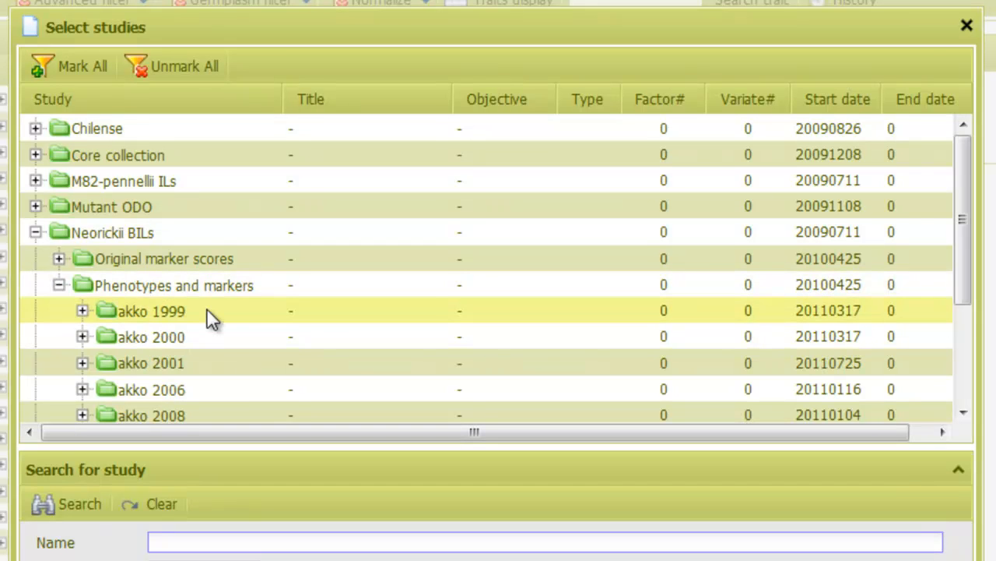
scroll("down", 3)
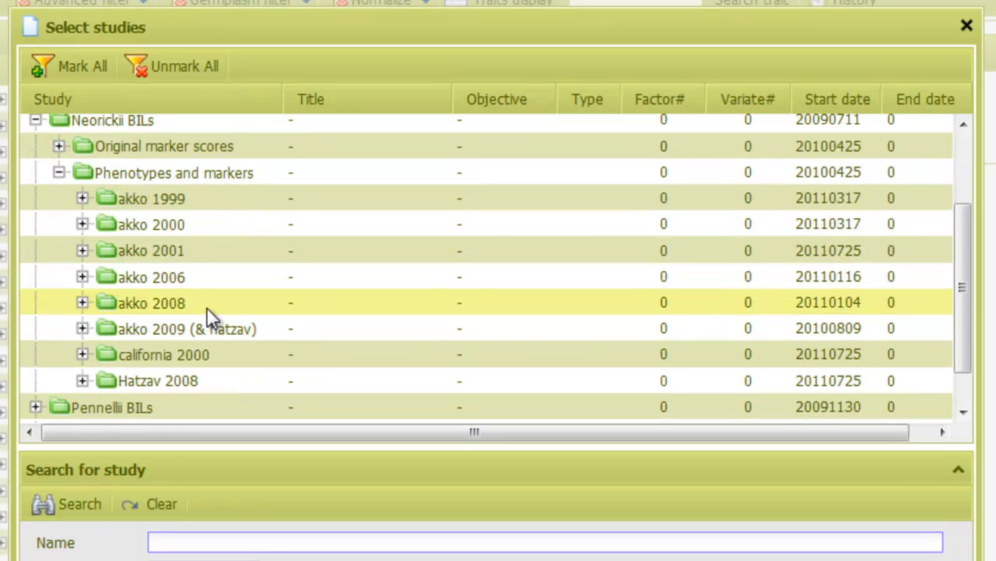
mouse_move(94, 319)
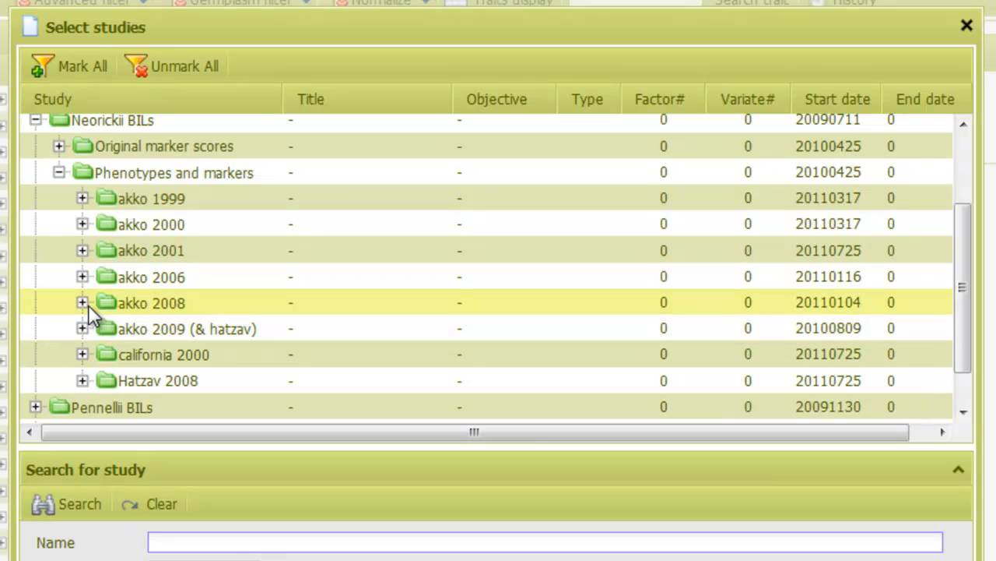
left_click(82, 303)
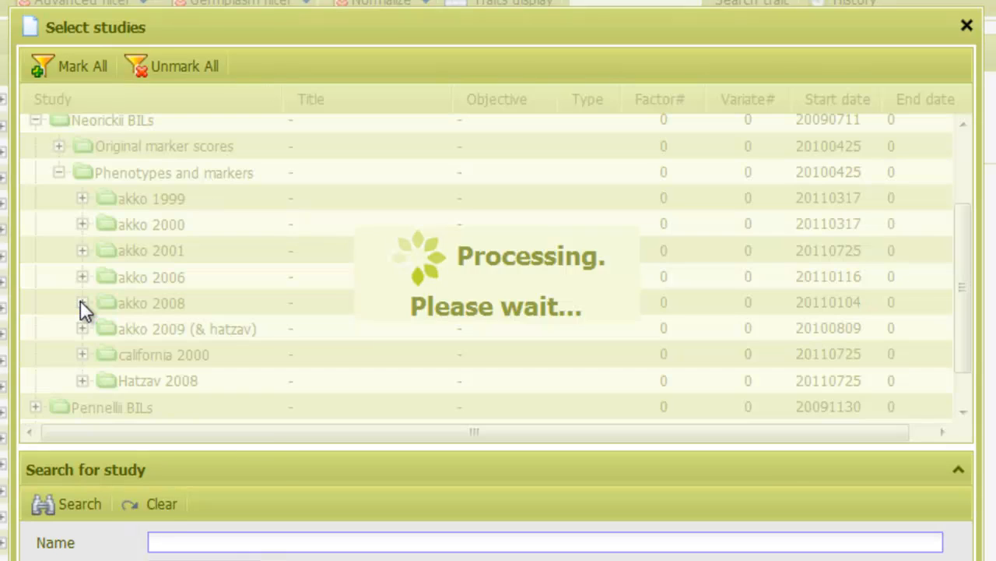
left_click(82, 303)
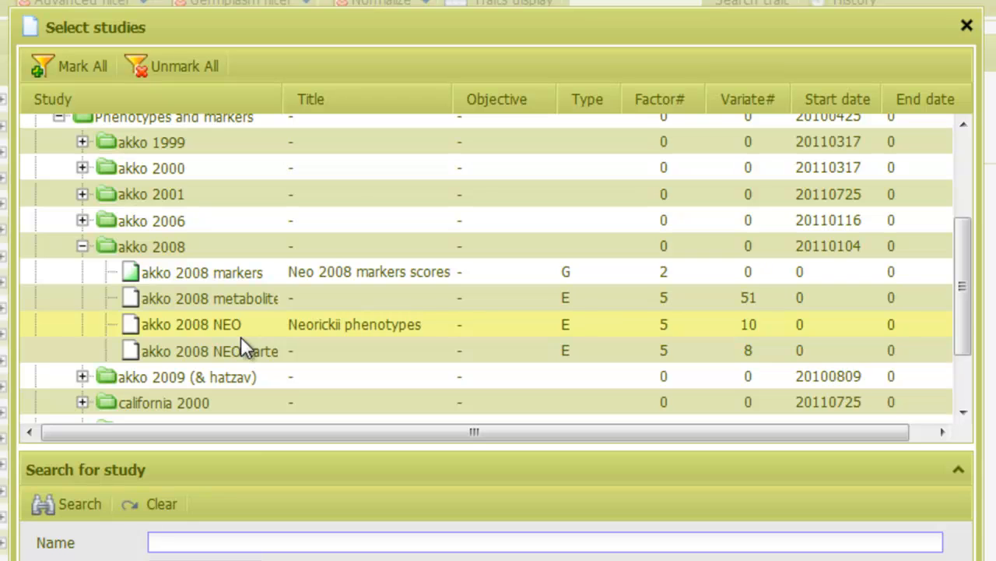
mouse_move(315, 467)
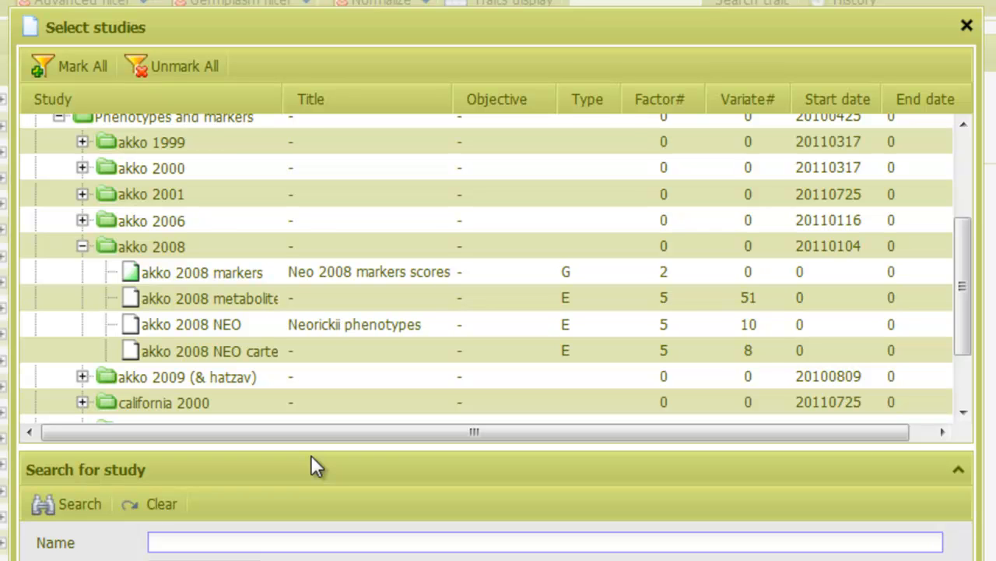
mouse_move(322, 461)
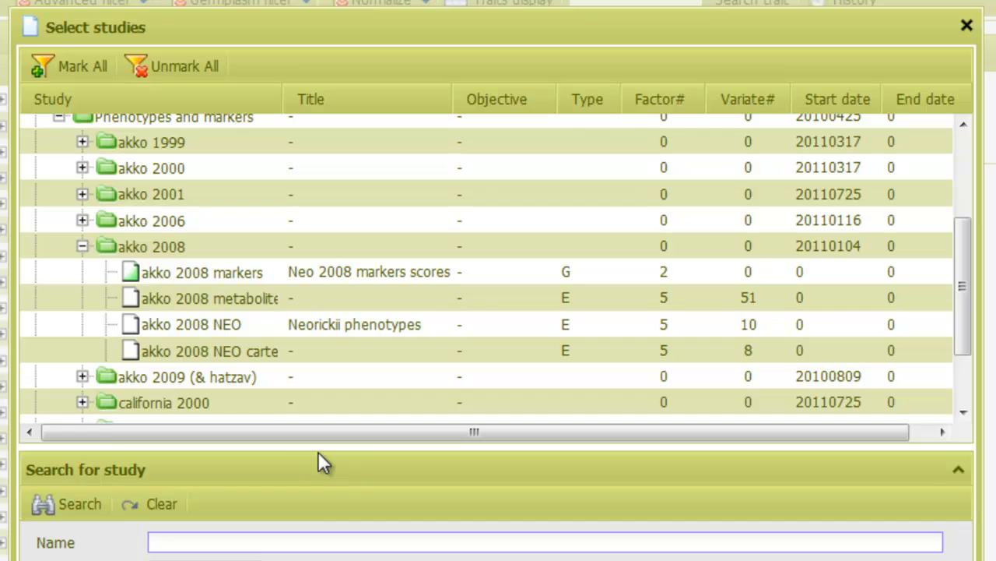
left_click(203, 271)
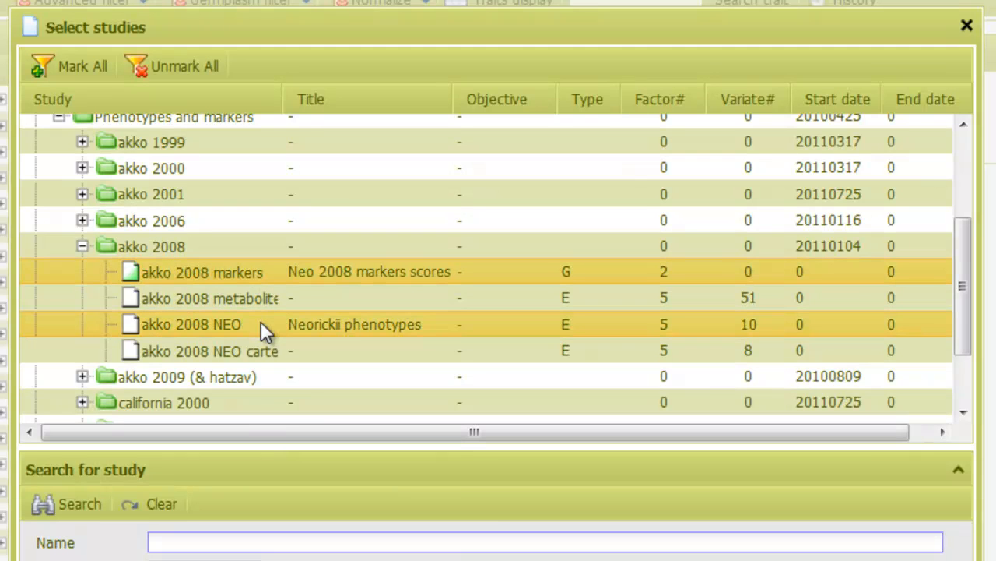
left_click(967, 24)
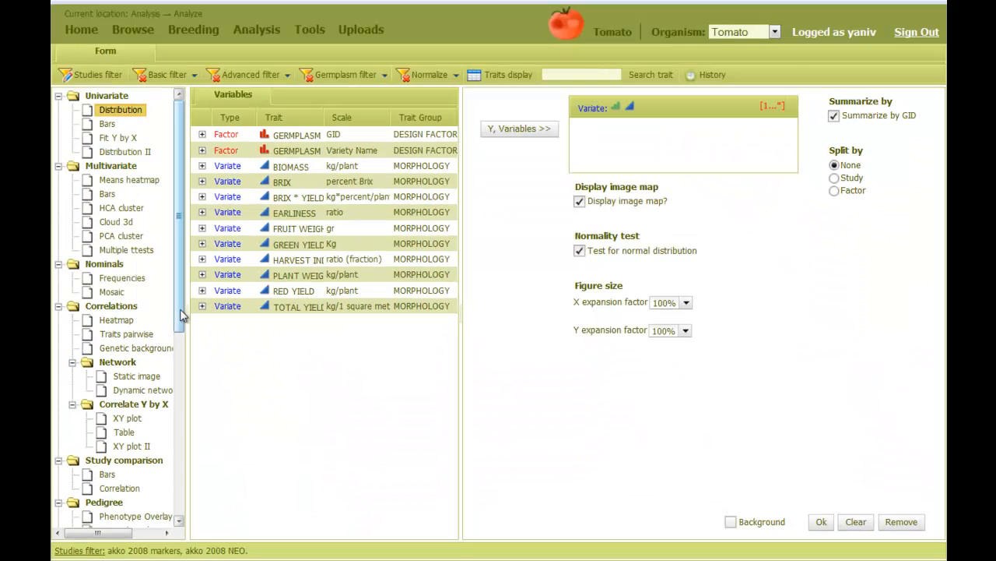
- Run an introgression plot of TOTAL YIELD on the M82-Neorickii (EXPEN-2000) map
scroll("down", 3)
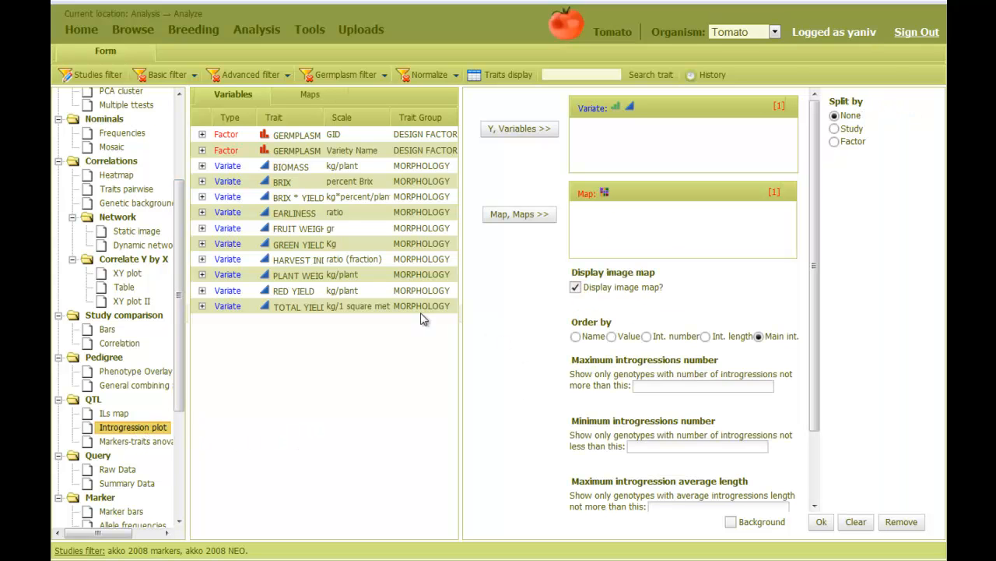
left_click(358, 306)
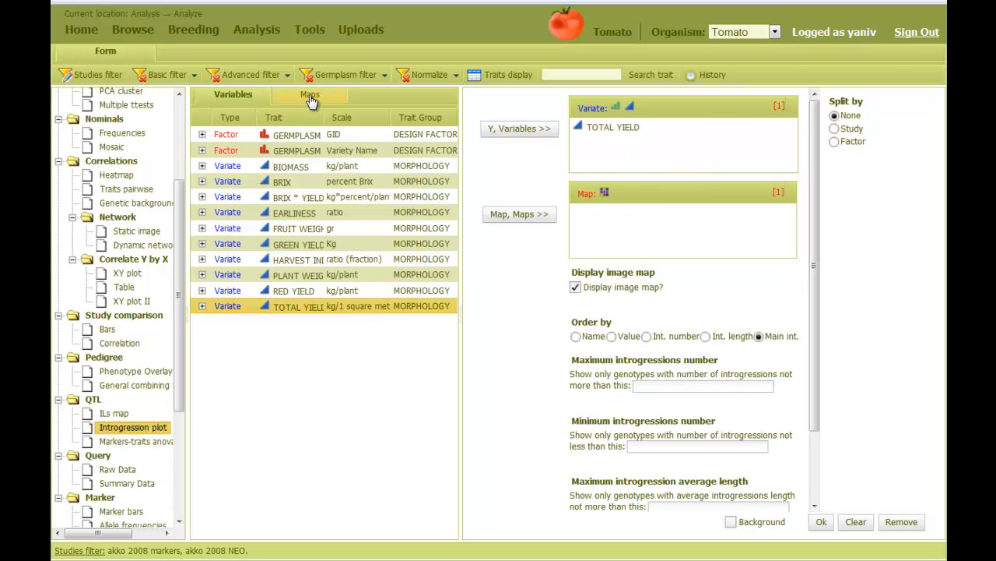
left_click(310, 94)
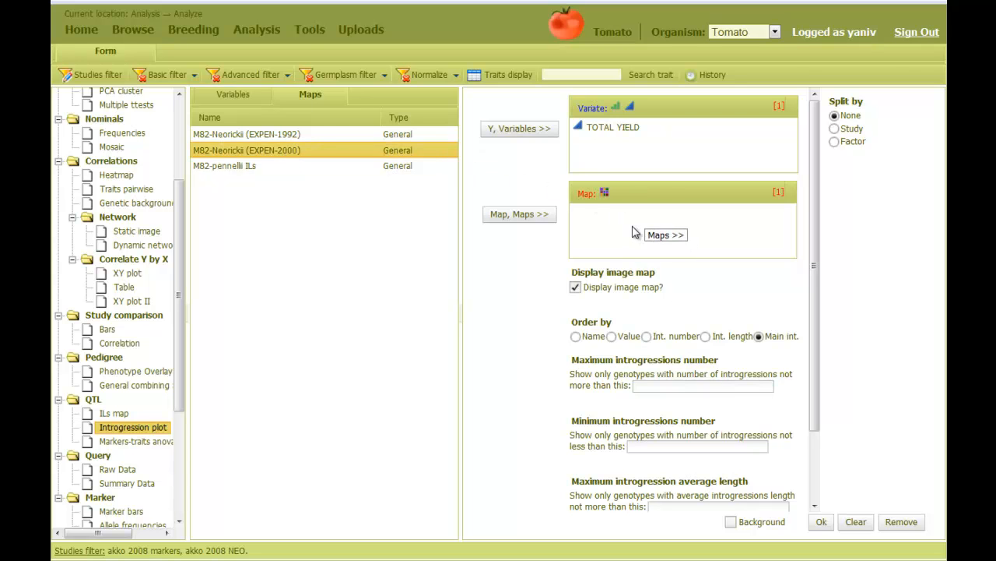
left_click(666, 234)
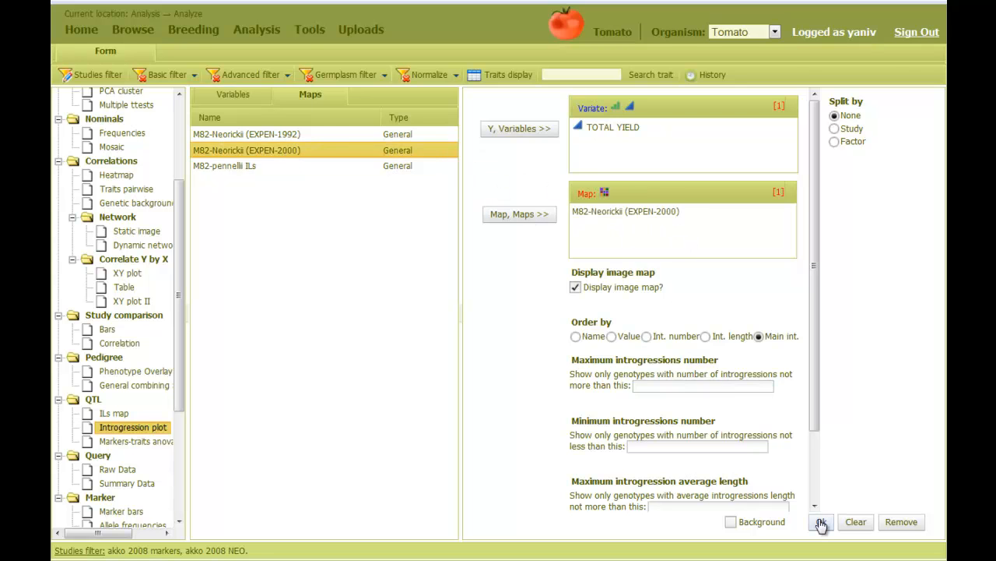
left_click(822, 522)
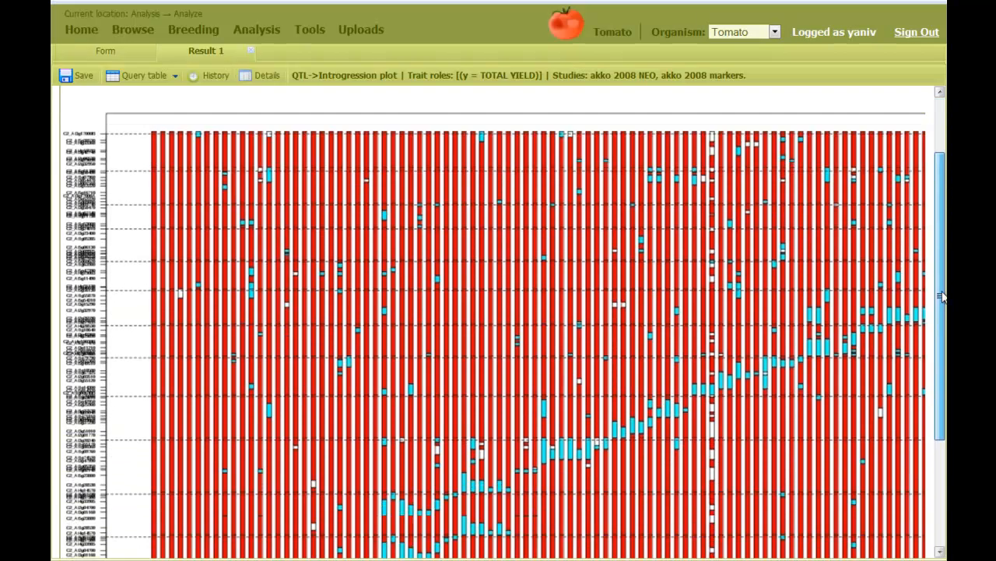
- Scroll across the introgression plot to inspect all lines and chromosomes 1–10
scroll("down", 3)
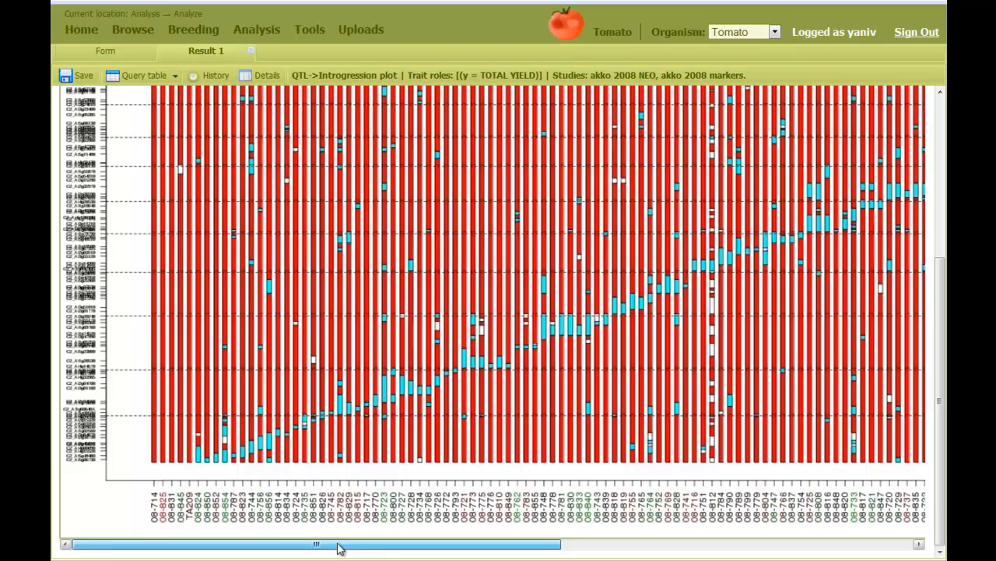
left_click_drag(315, 543, 667, 543)
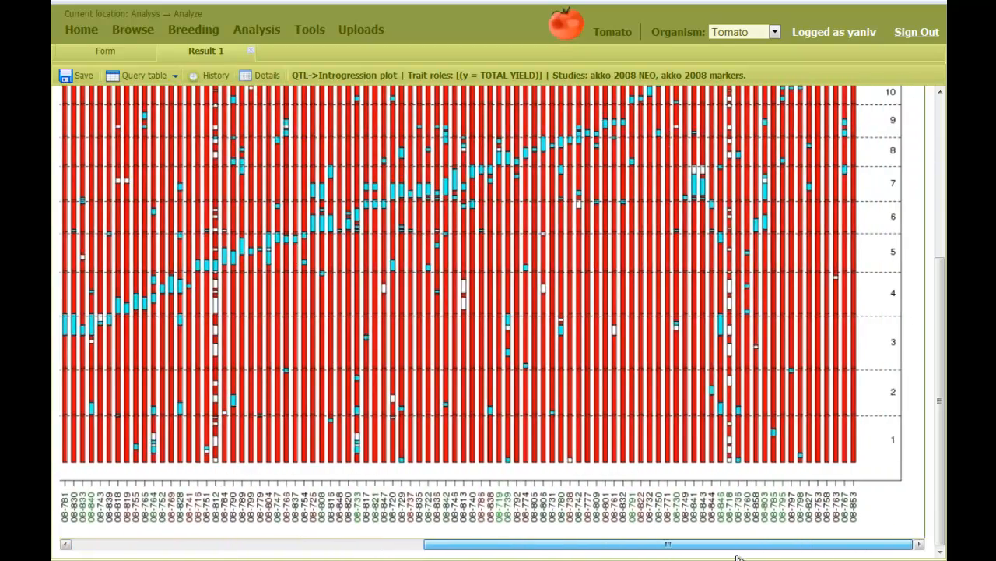
scroll("up", 3)
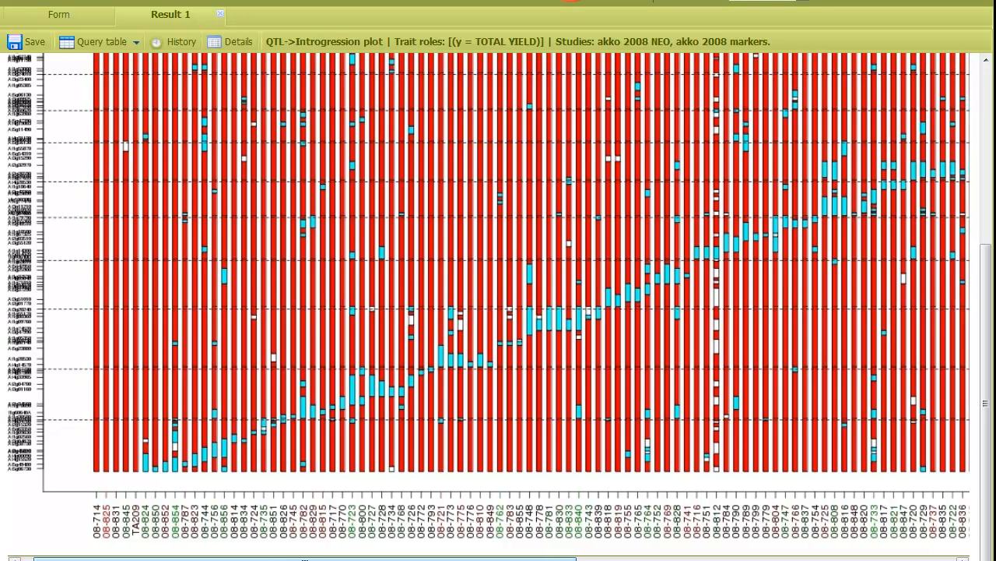
- Rerun the introgression plot limited to a maximum of 2 introgressions per genotype
left_click(58, 14)
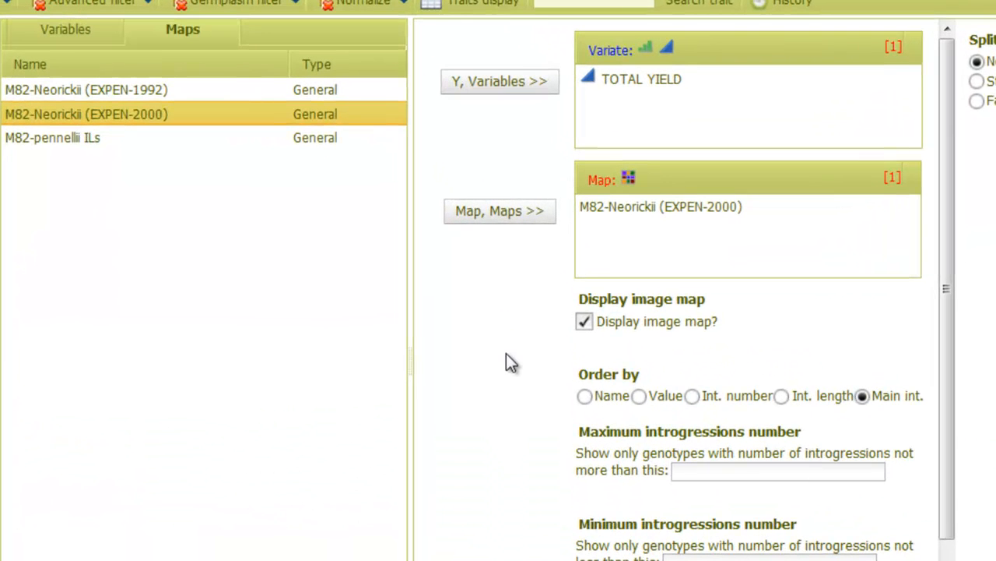
mouse_move(603, 459)
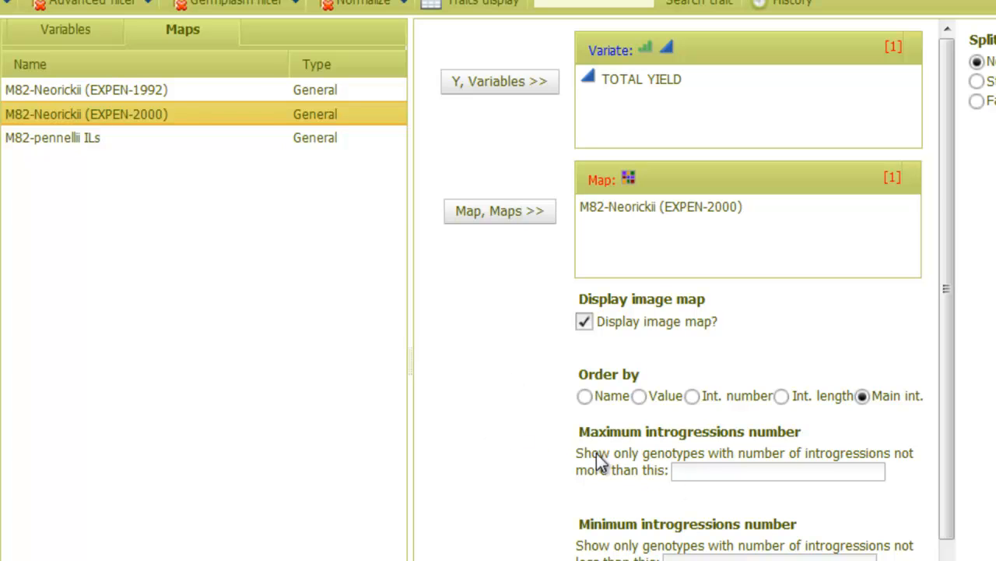
left_click(777, 470)
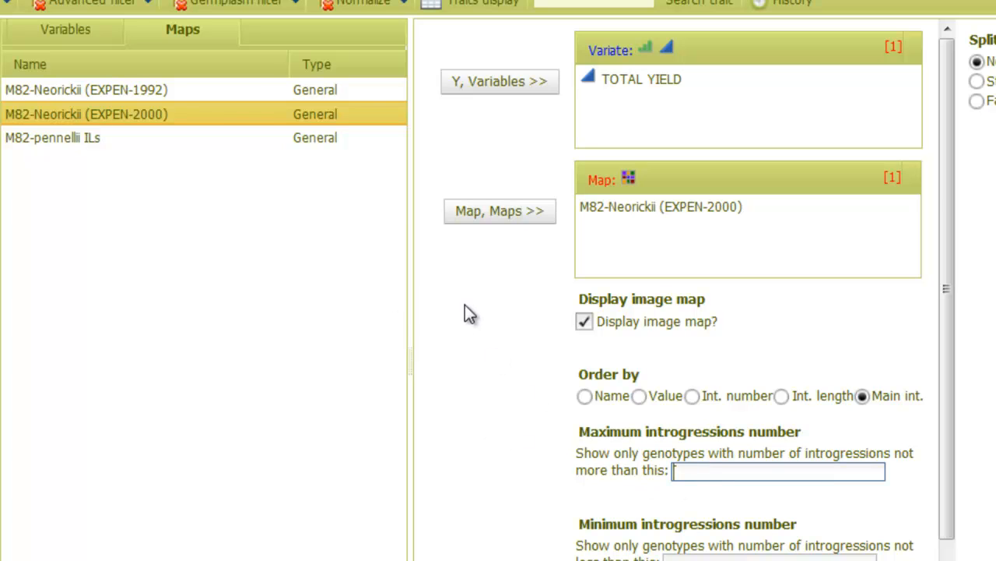
type("2")
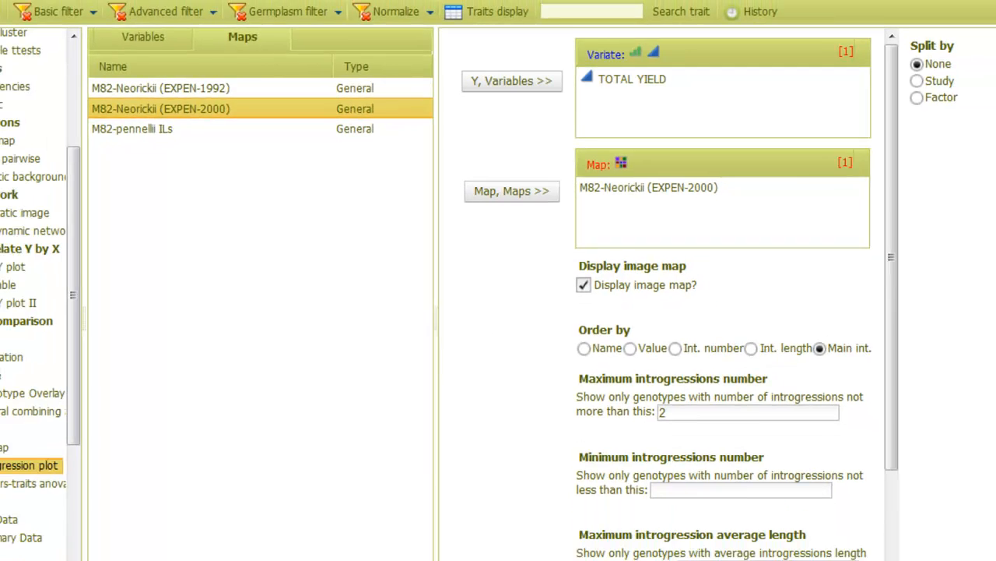
left_click(855, 517)
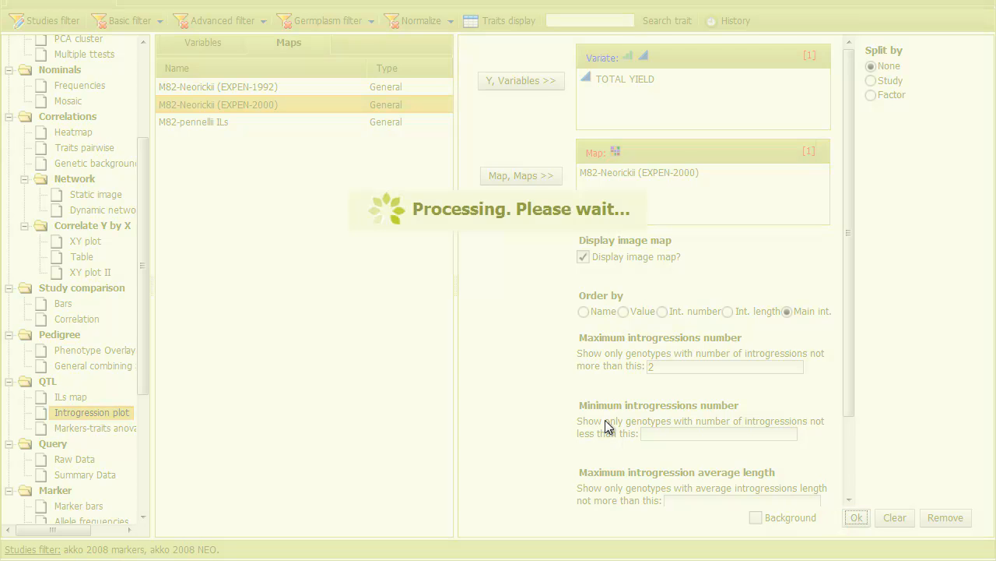
left_click(856, 517)
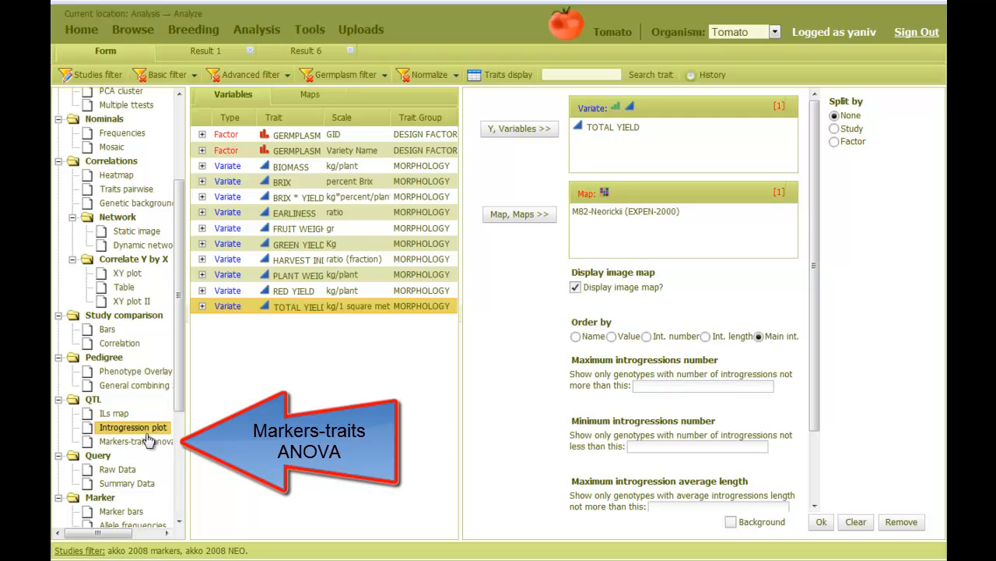
- Run Markers-traits ANOVA on TOTAL YIELD and PLANT WEIGHT using the M82-Neorickii (EXPEN-2000) map
left_click(136, 440)
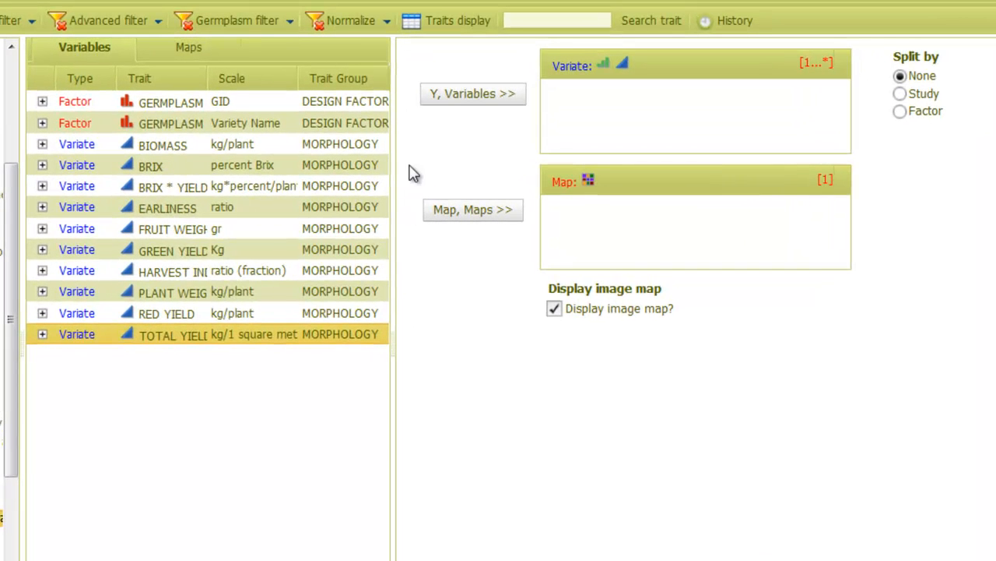
mouse_move(241, 298)
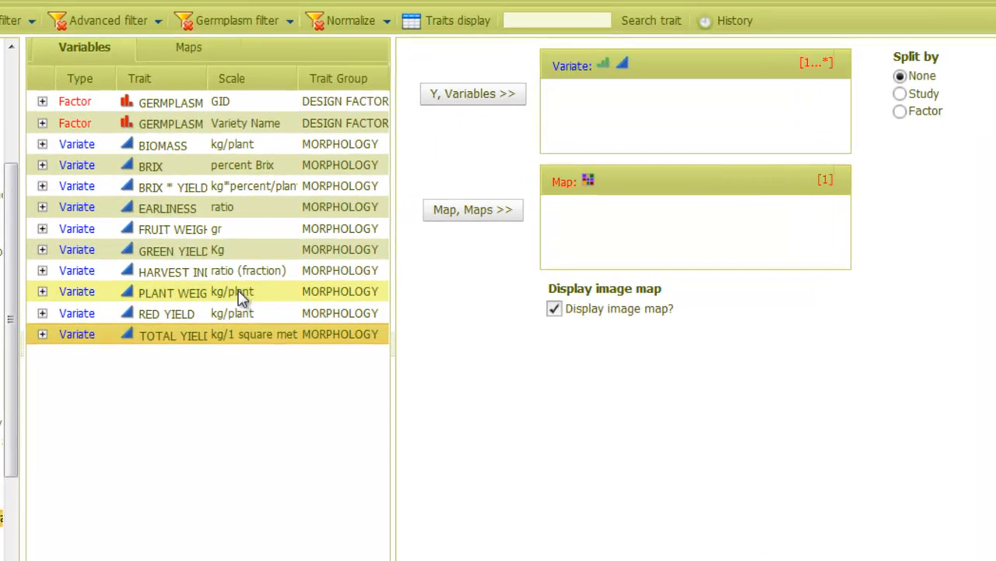
left_click(472, 94)
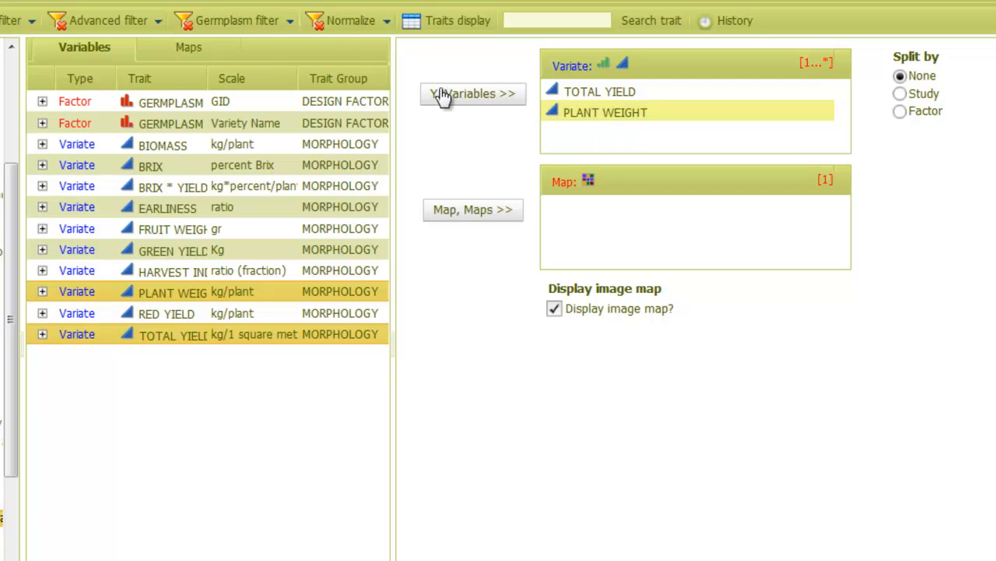
left_click(189, 47)
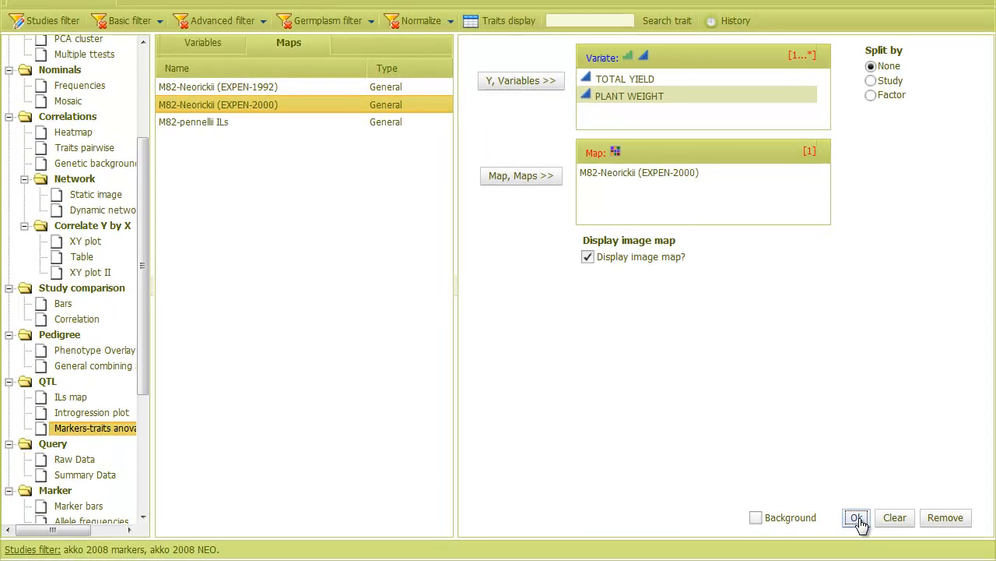
left_click(857, 517)
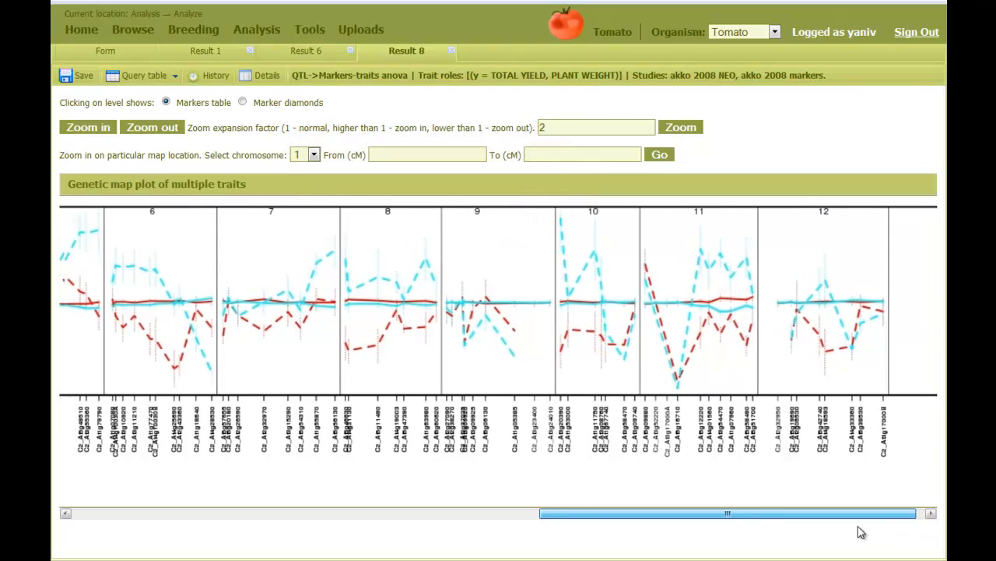
- Scroll the ANOVA map plot back to show chromosomes 1–4
left_click_drag(728, 512, 261, 512)
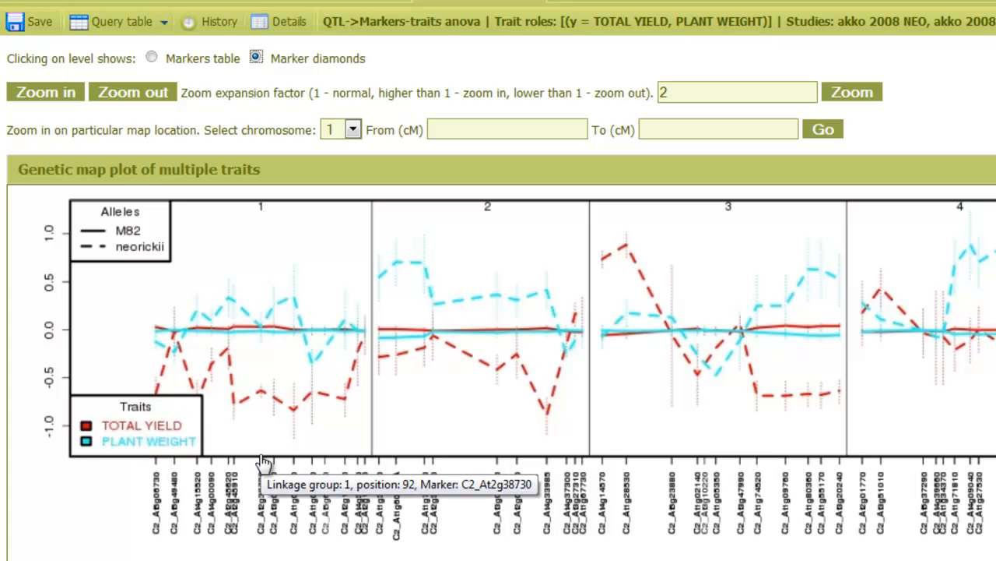
mouse_move(596, 216)
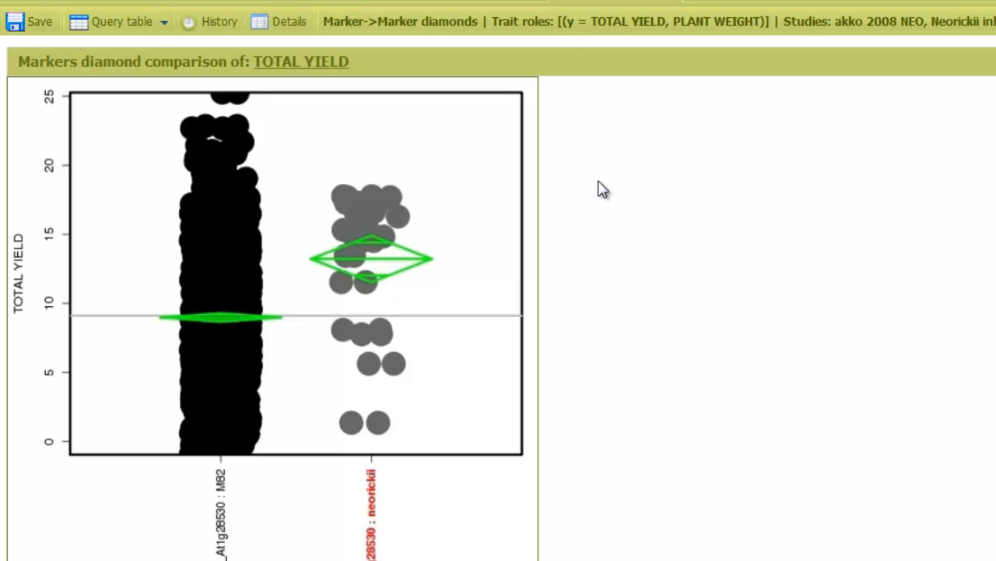
mouse_move(617, 192)
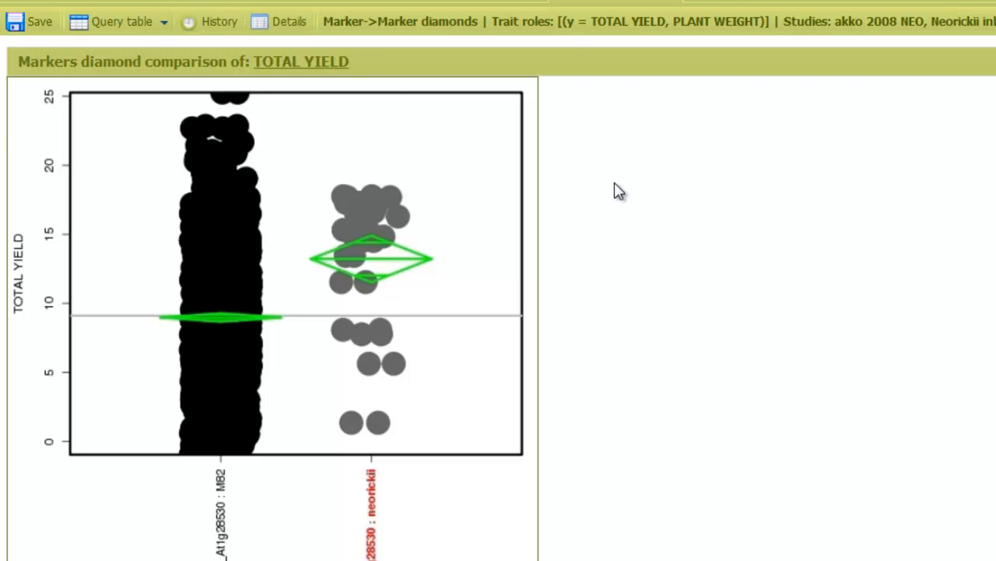
- Review the Pr(>F) value for marker C2_At1g28530, then return to the analysis form
scroll("down", 3)
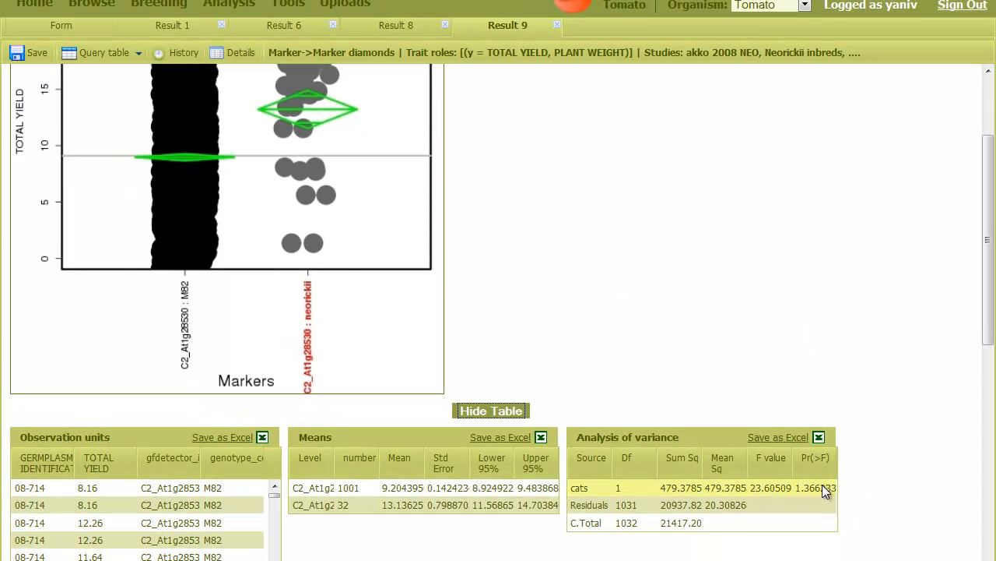
mouse_move(825, 491)
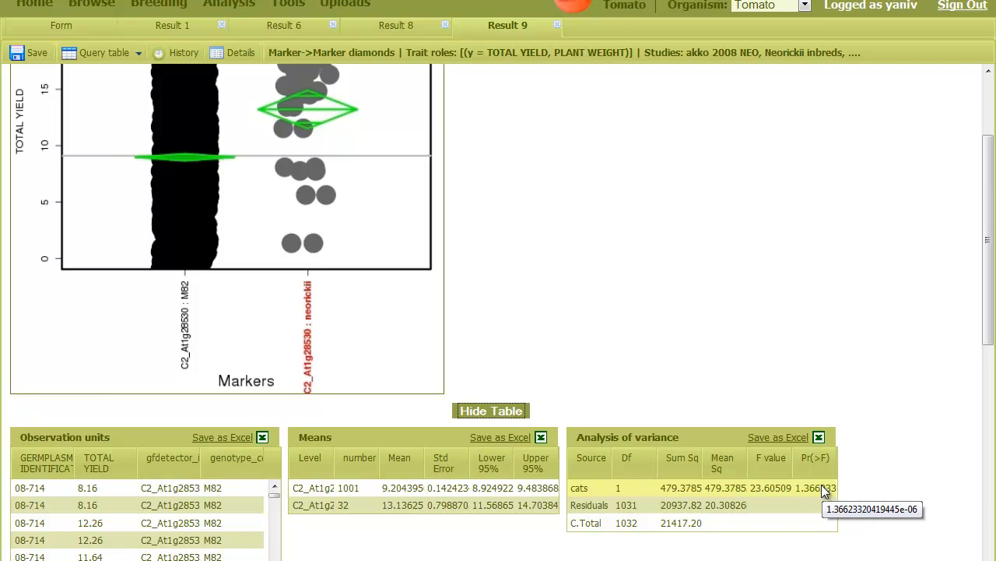
left_click(61, 25)
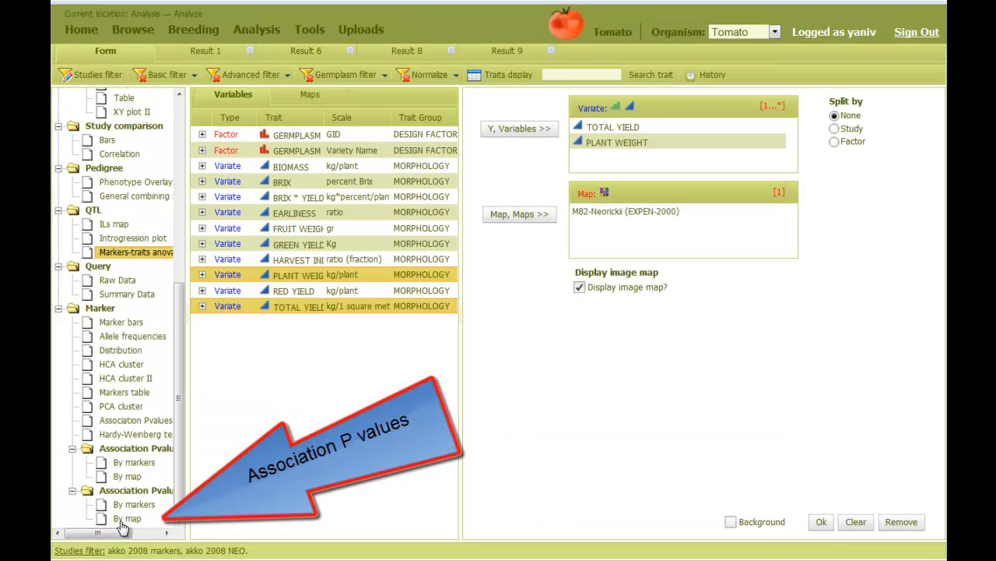
- Run Association P-values by map for TOTAL YIELD and PLANT WEIGHT on the M82-Neorickii map
left_click(87, 518)
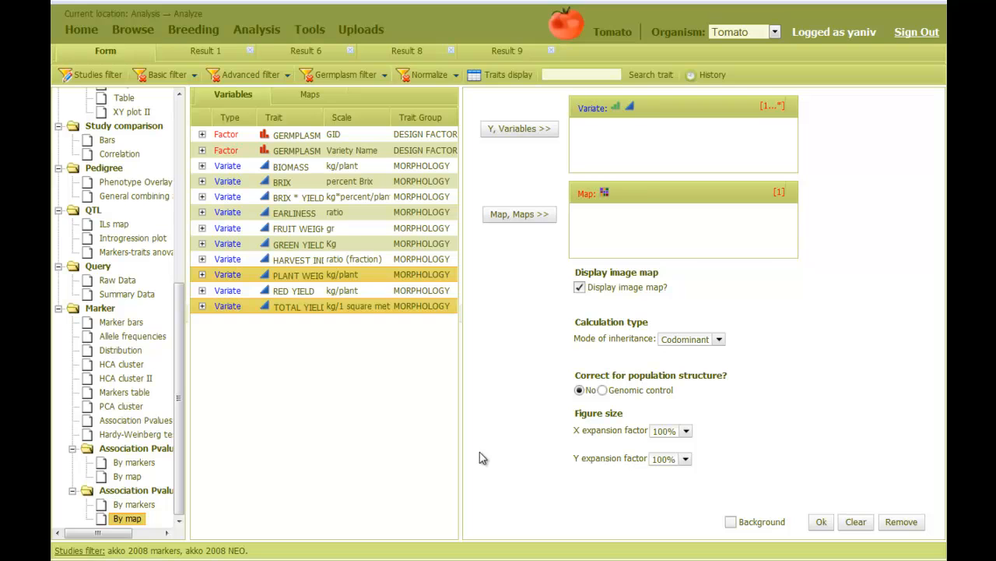
mouse_move(477, 455)
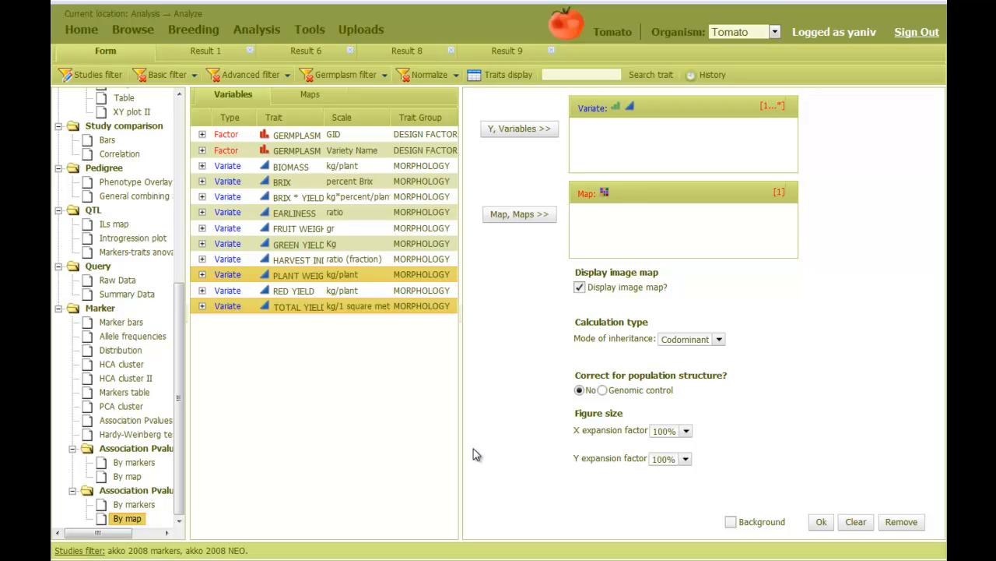
mouse_move(487, 459)
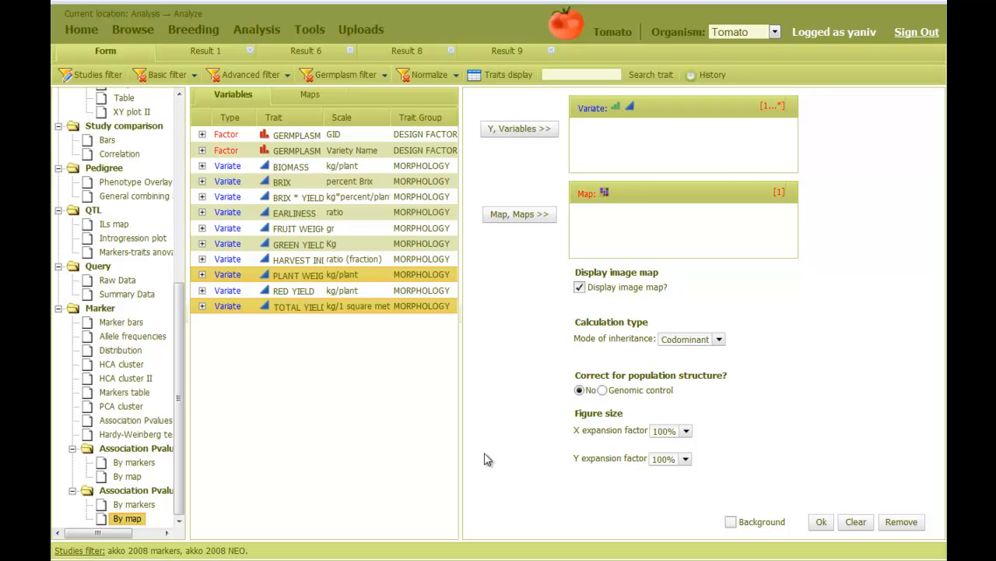
mouse_move(498, 157)
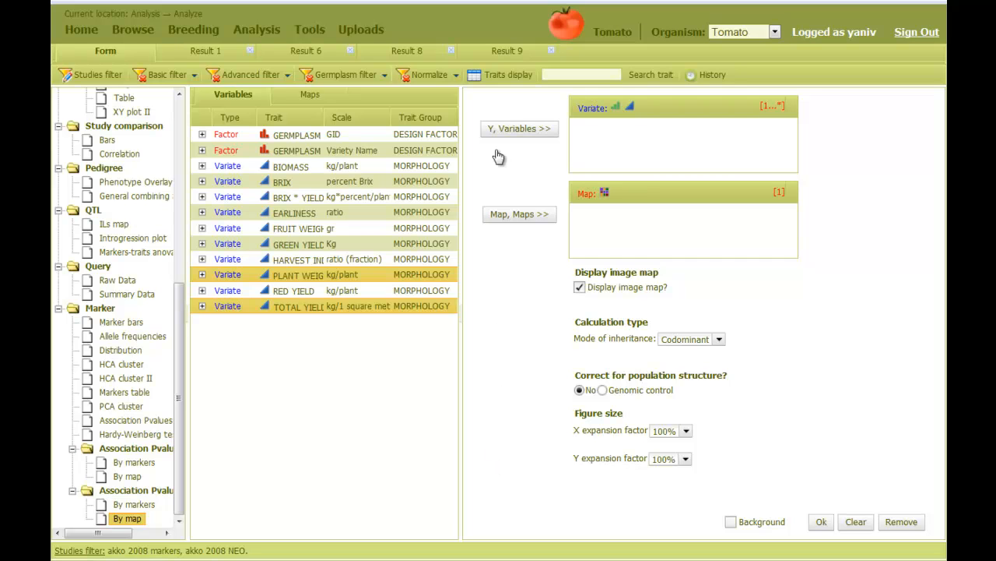
left_click(310, 94)
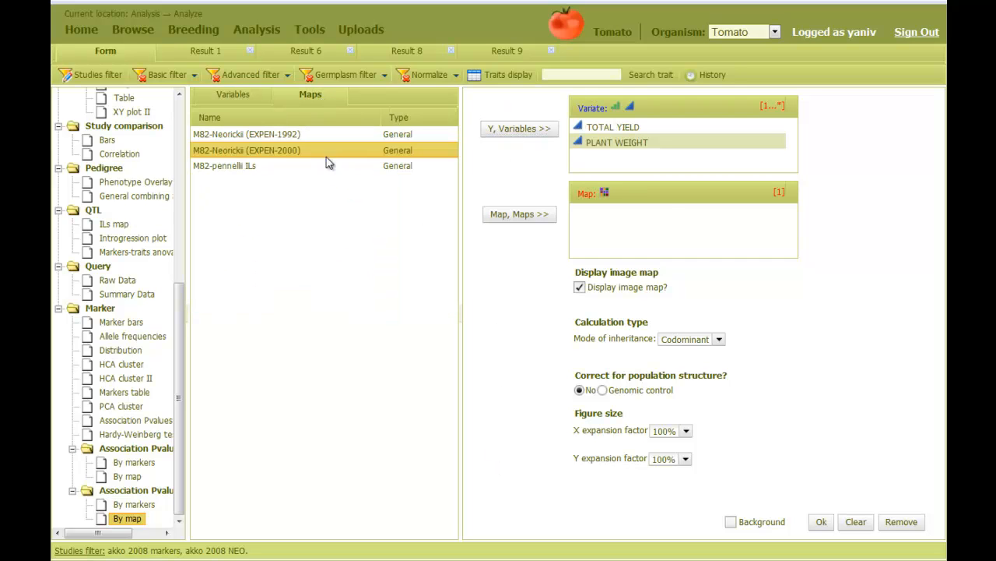
left_click(519, 213)
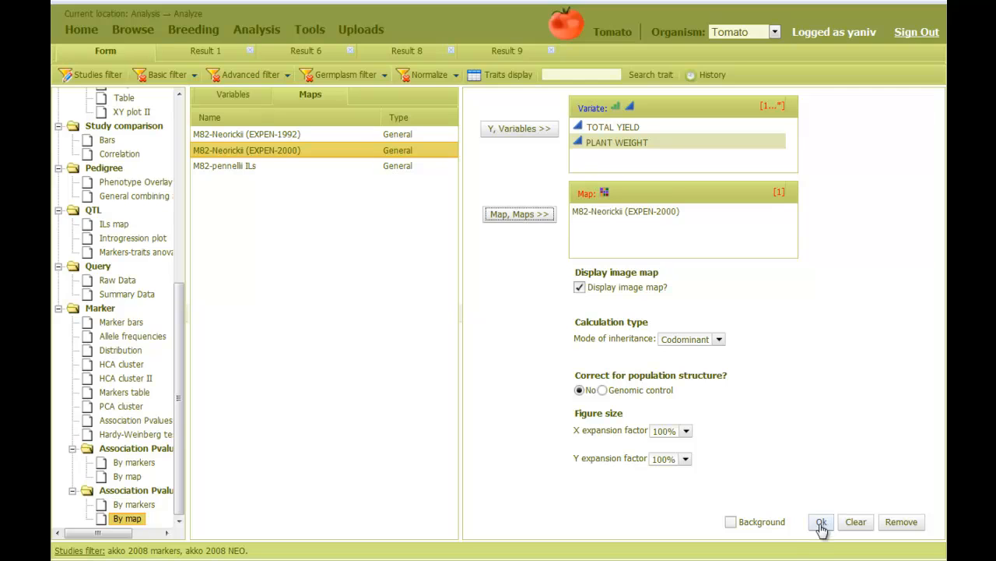
left_click(821, 521)
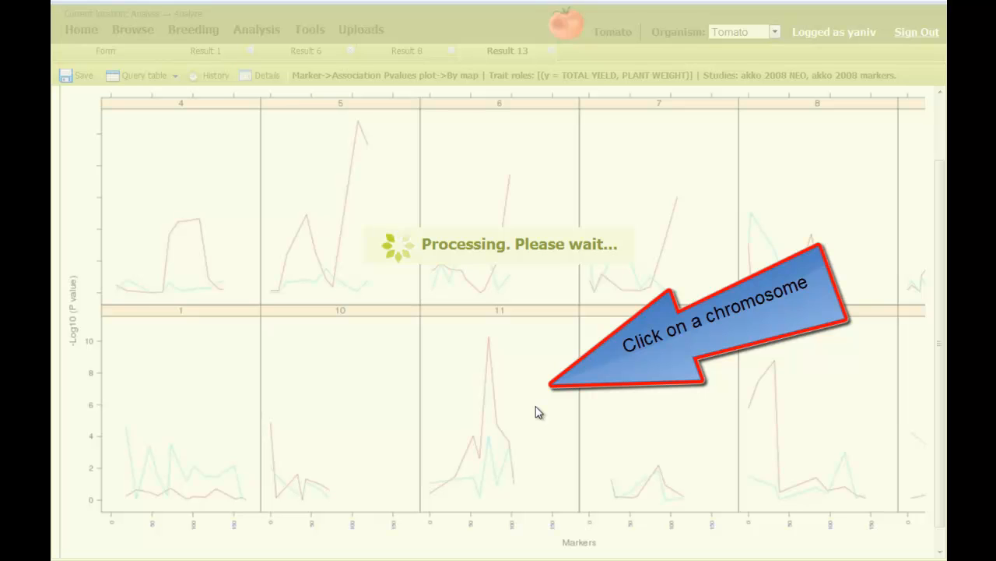
mouse_move(913, 297)
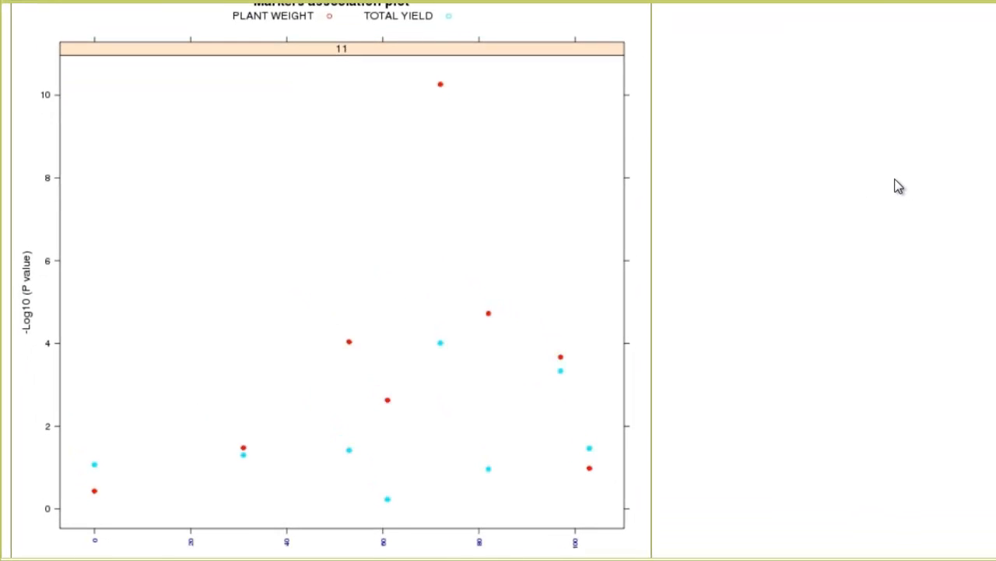
mouse_move(668, 133)
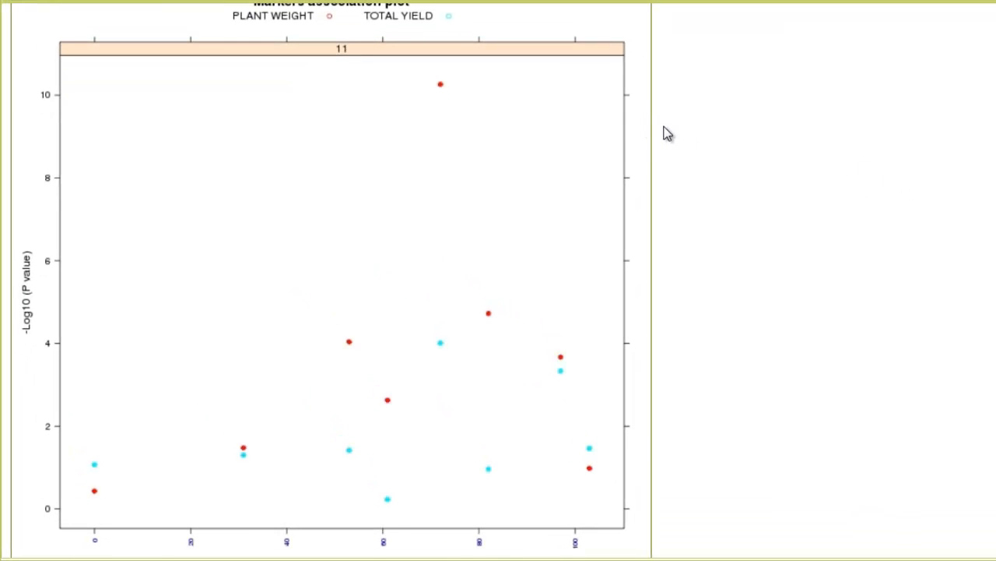
mouse_move(469, 97)
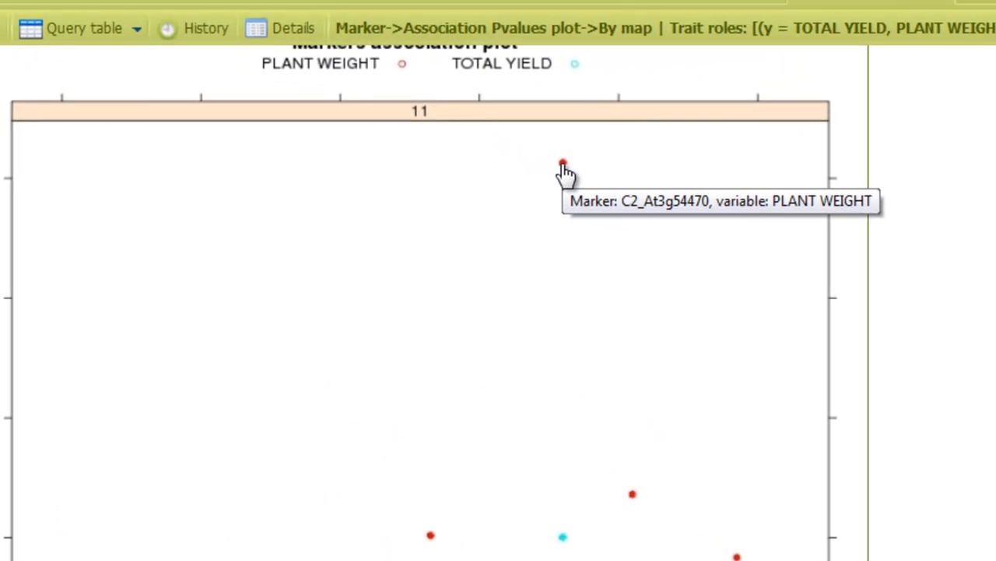
mouse_move(653, 184)
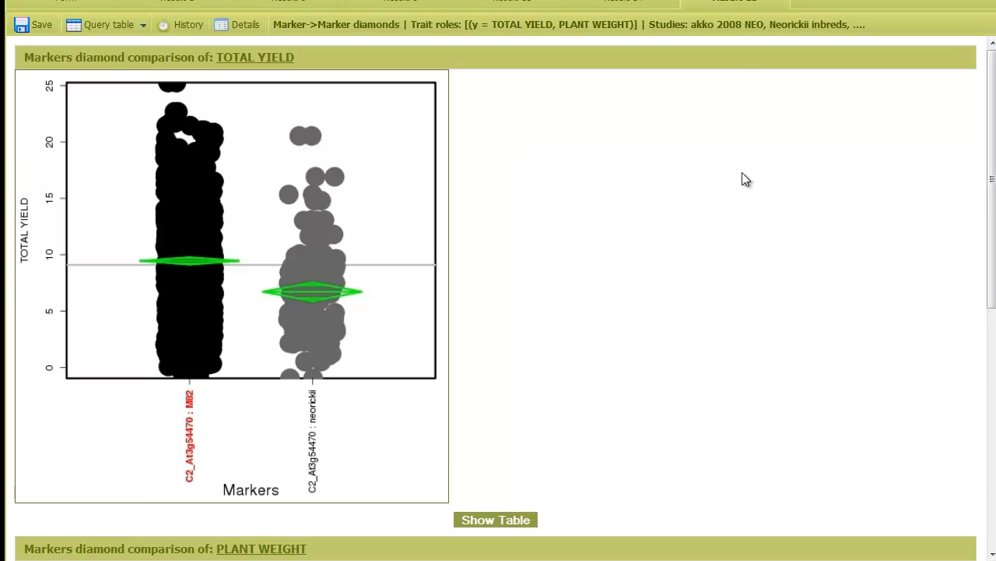
- Reveal the observation, means and ANOVA tables for marker C2_At3g54470's TOTAL YIELD comparison
scroll("down", 3)
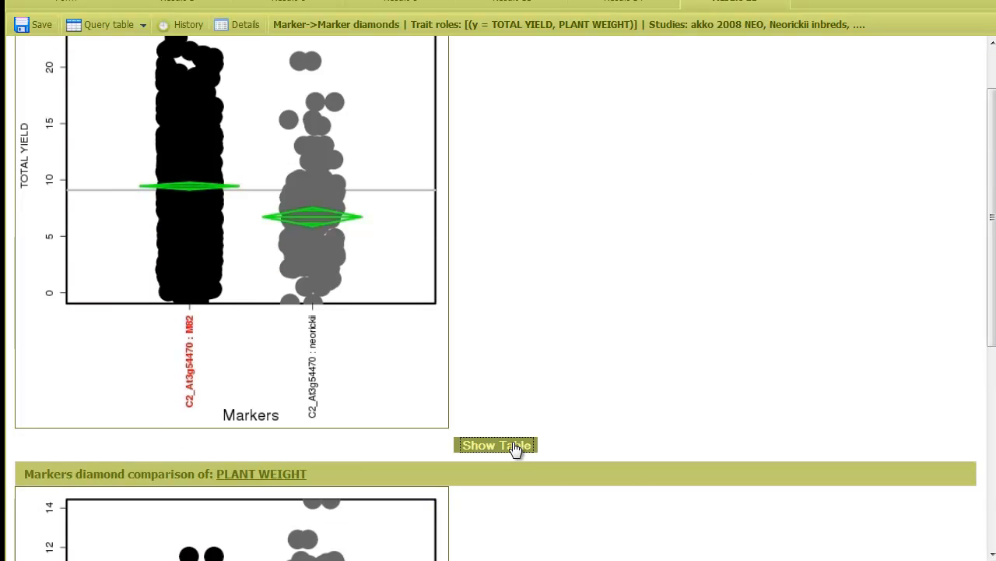
left_click(495, 445)
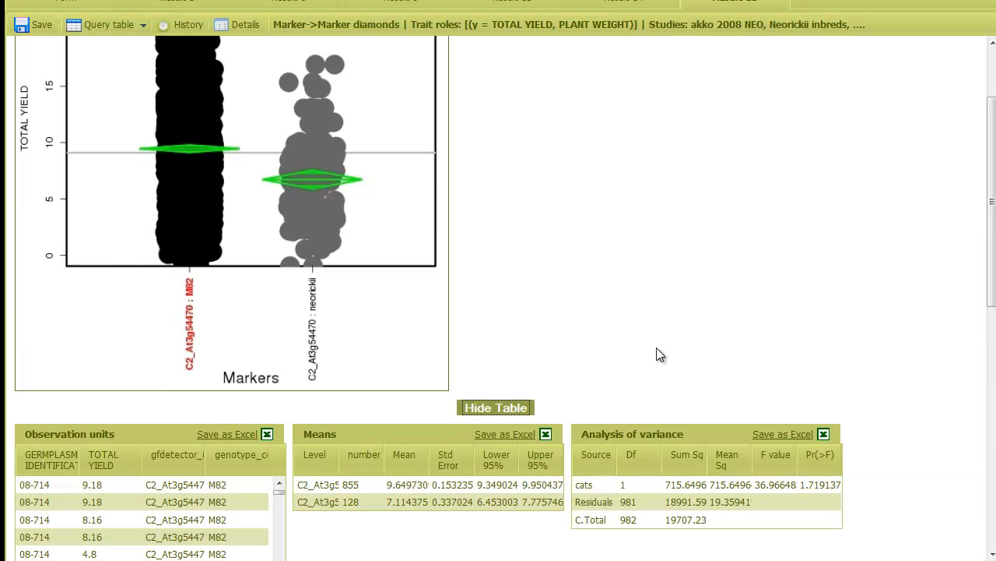